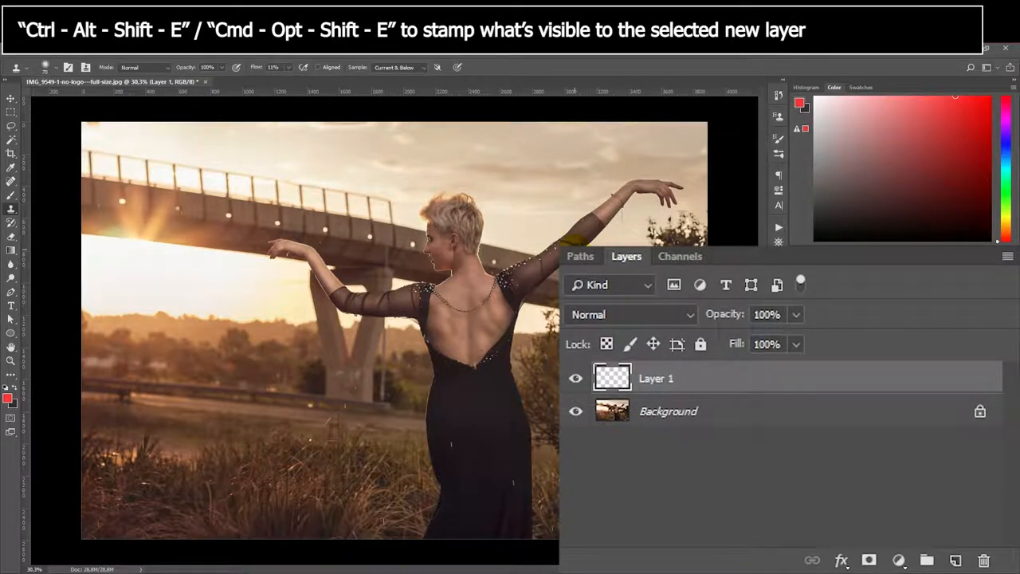
Step: Stamp all visible layers into Layer 1 with Ctrl+Alt+Shift+E
key(ctrl+alt+shift+e)
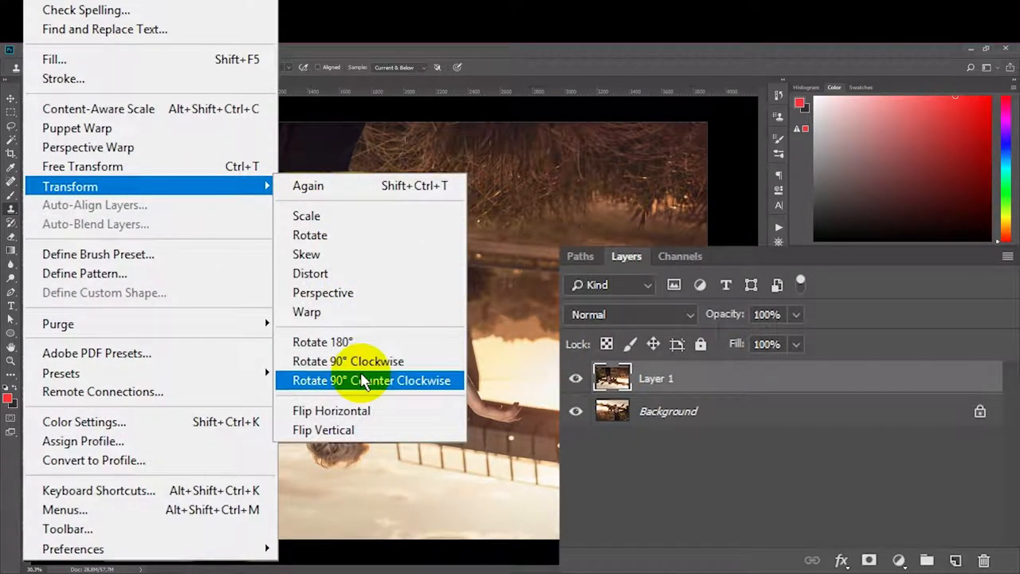
Step: Rotate Layer 1 90° CCW and back 90° CW, then flip it horizontally and vertically
click(372, 380)
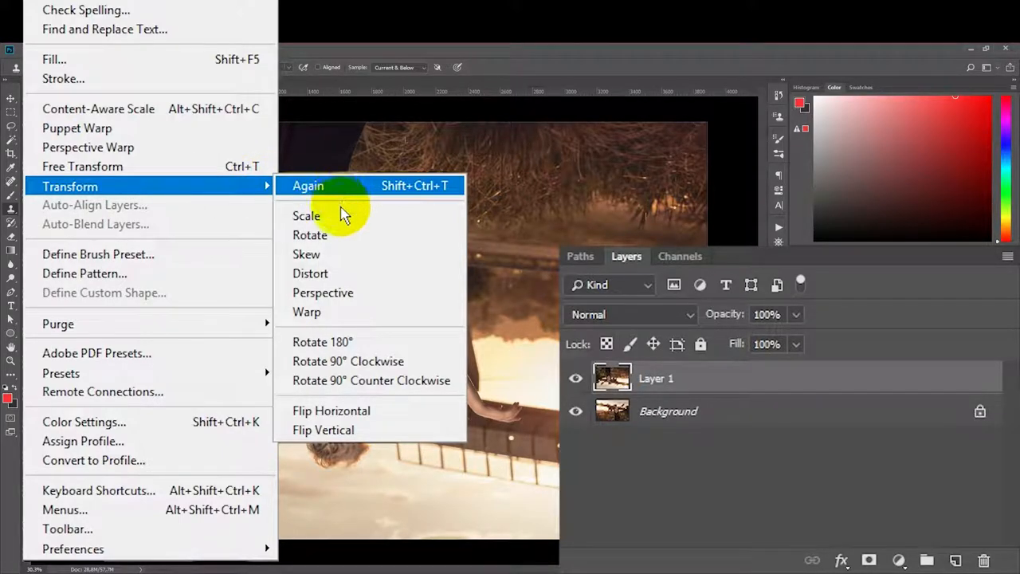
mouse_move(370, 361)
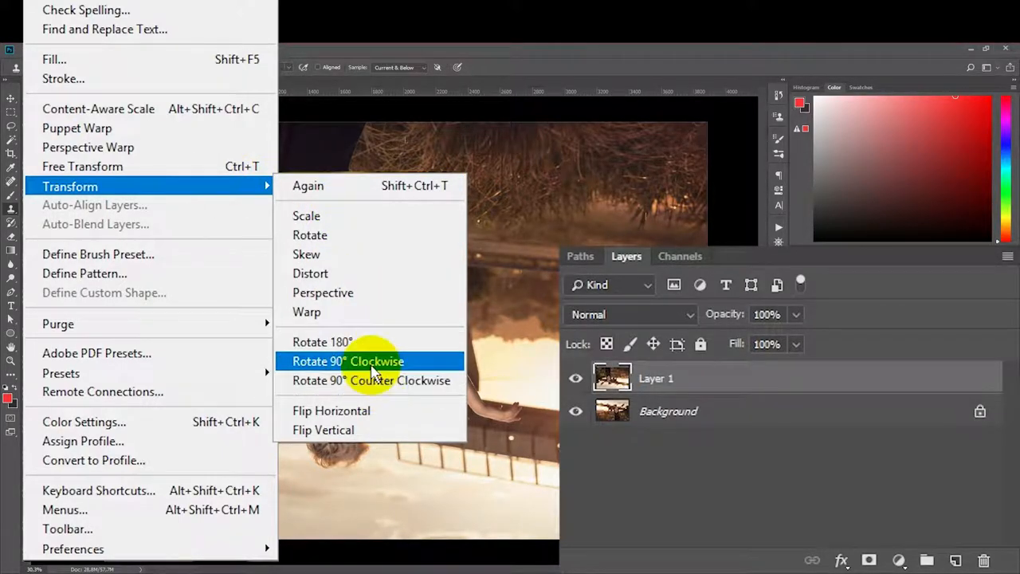
click(347, 361)
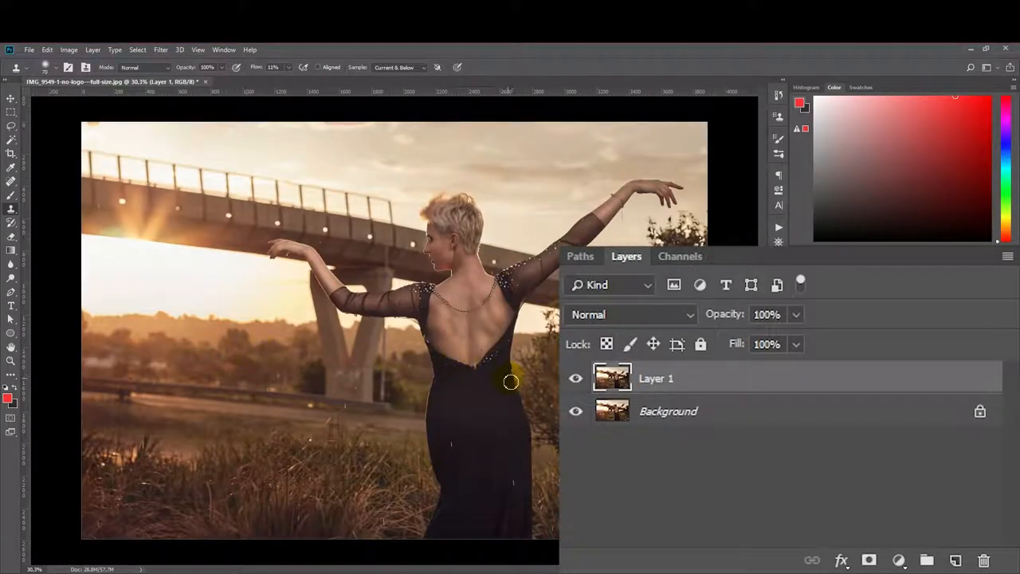
click(47, 49)
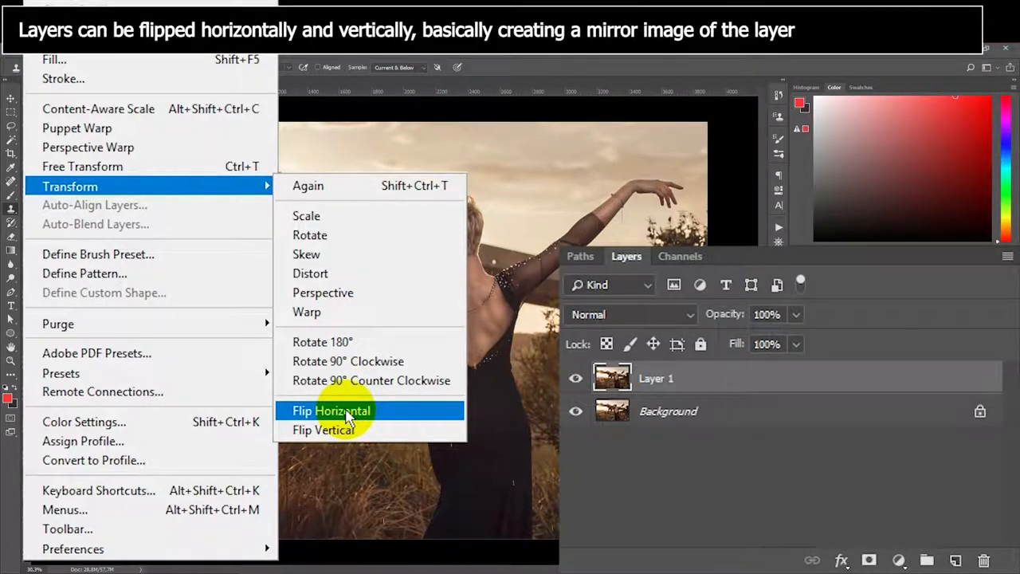
click(331, 410)
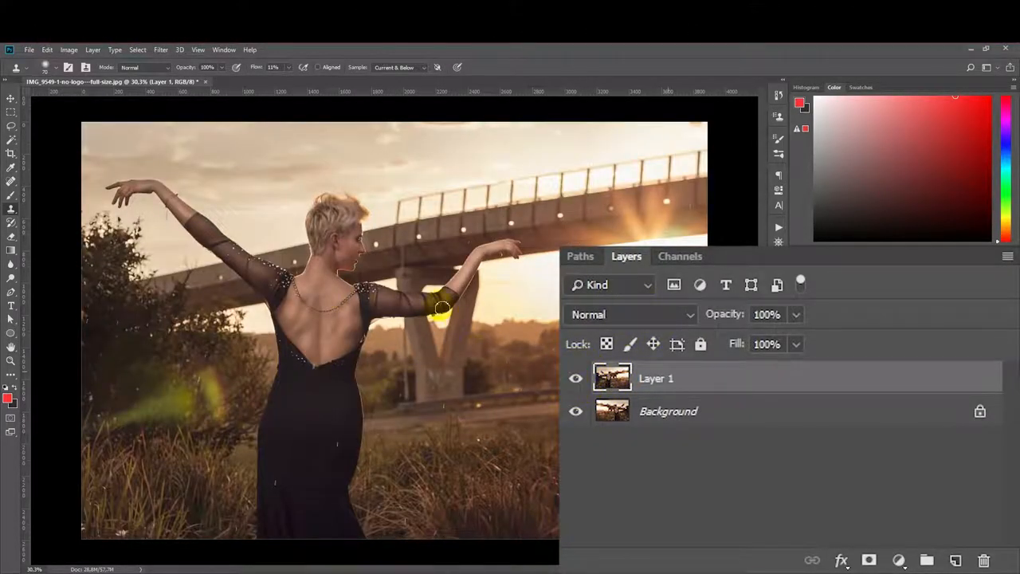
click(47, 50)
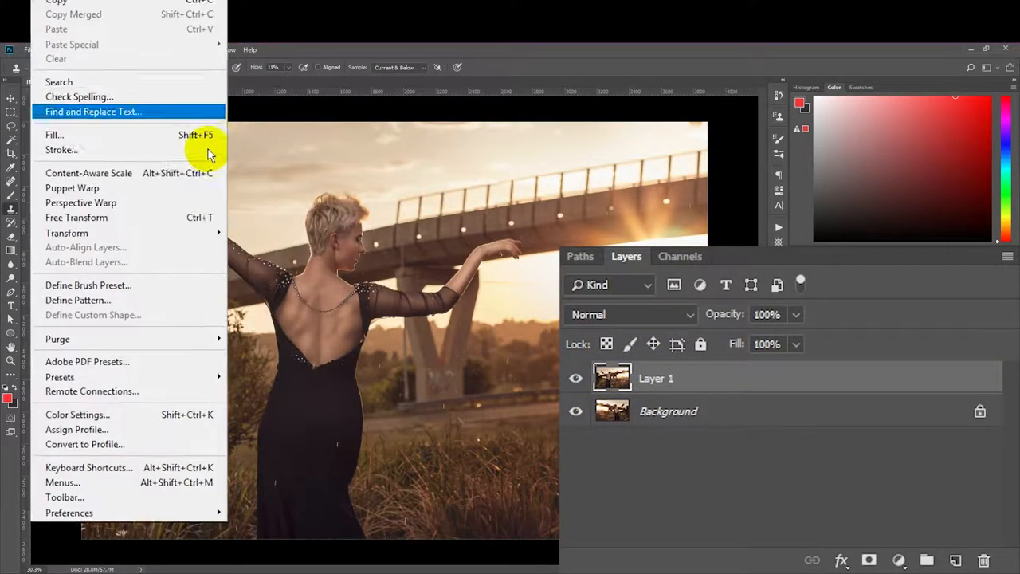
mouse_move(67, 186)
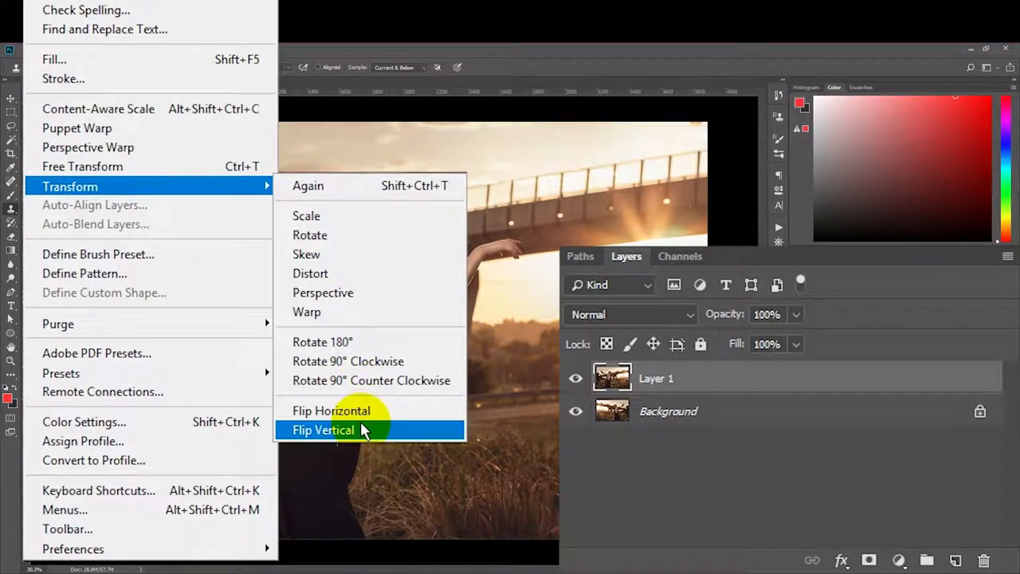
click(323, 430)
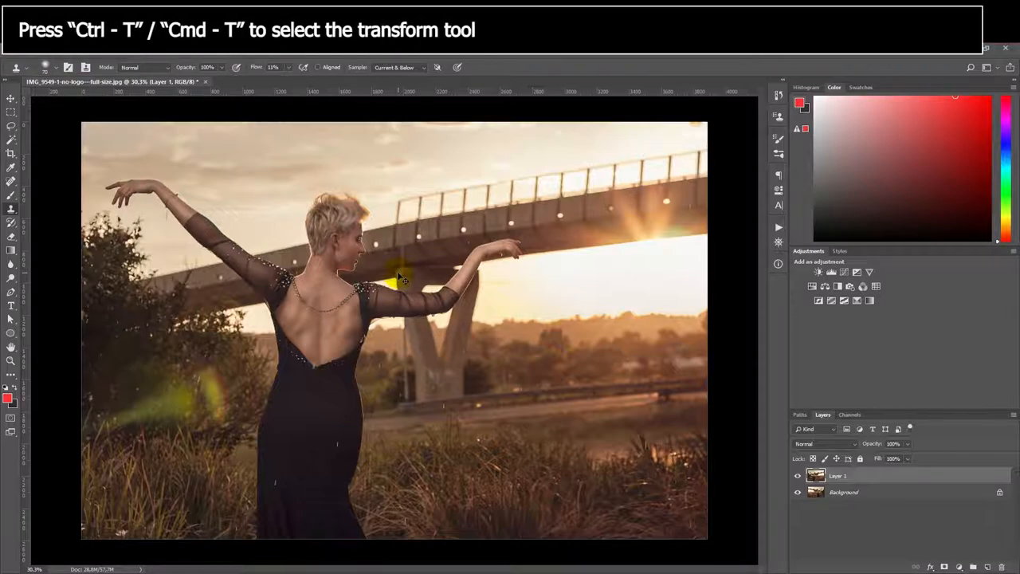
Step: Start Free Transform on Layer 1 using Ctrl+T and Edit > Free Transform
key(ctrl+t)
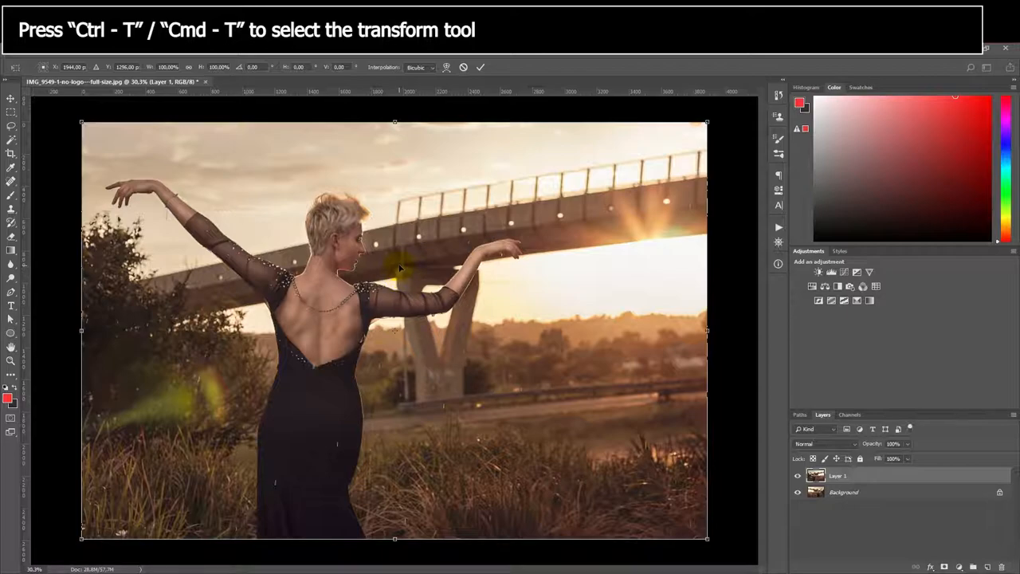
mouse_move(394, 243)
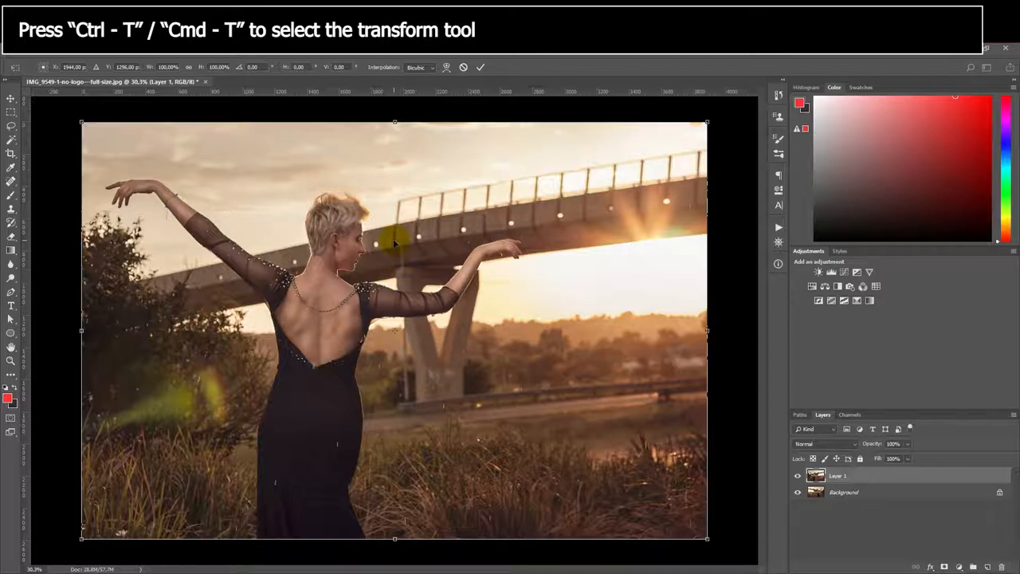
mouse_move(223, 169)
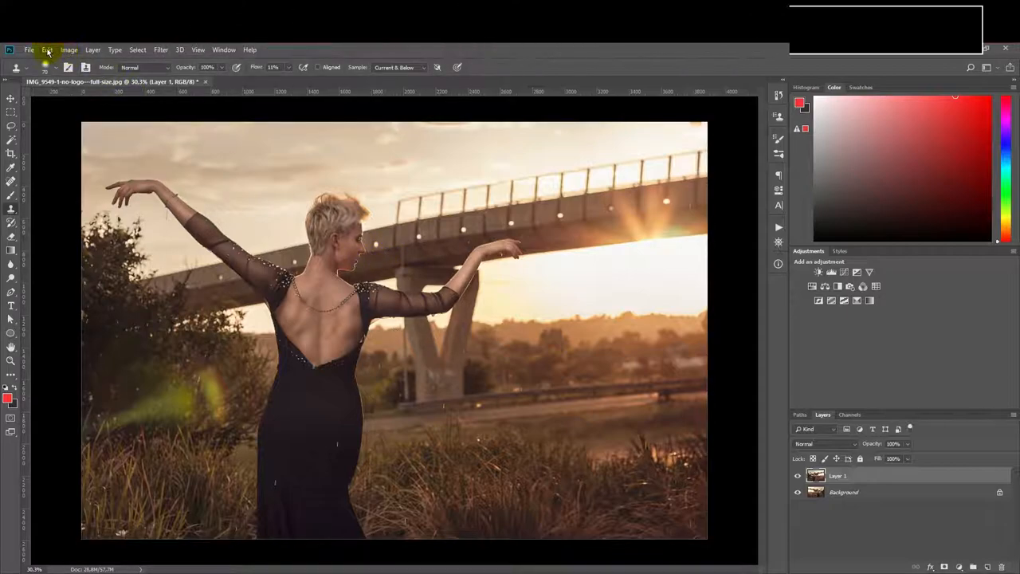
click(47, 49)
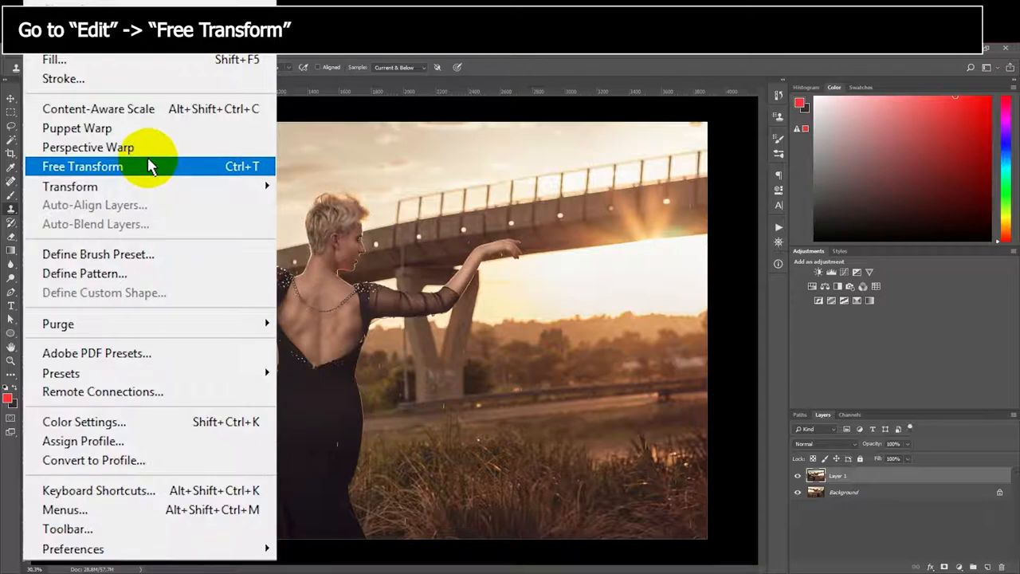
click(82, 166)
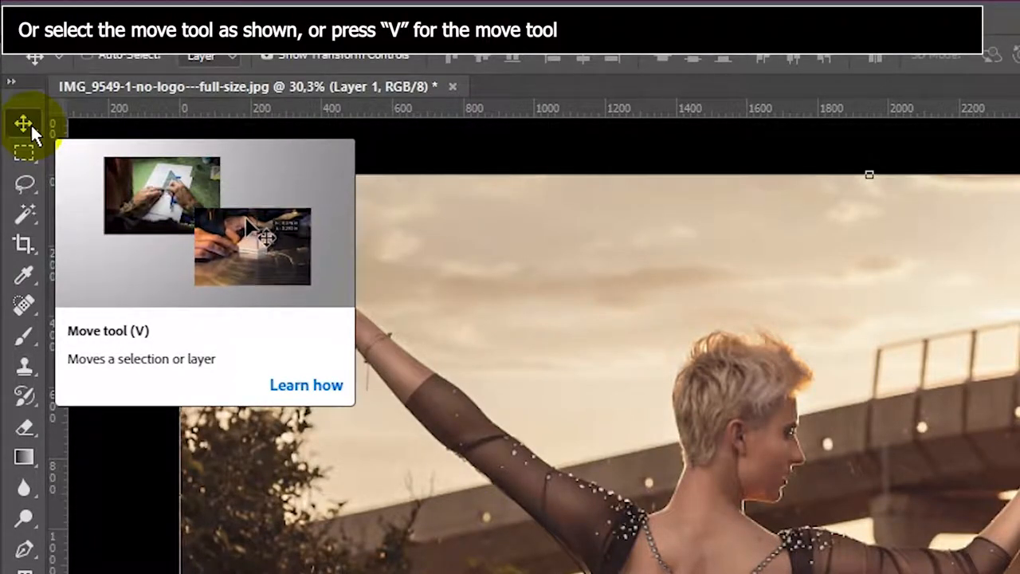
mouse_move(264, 191)
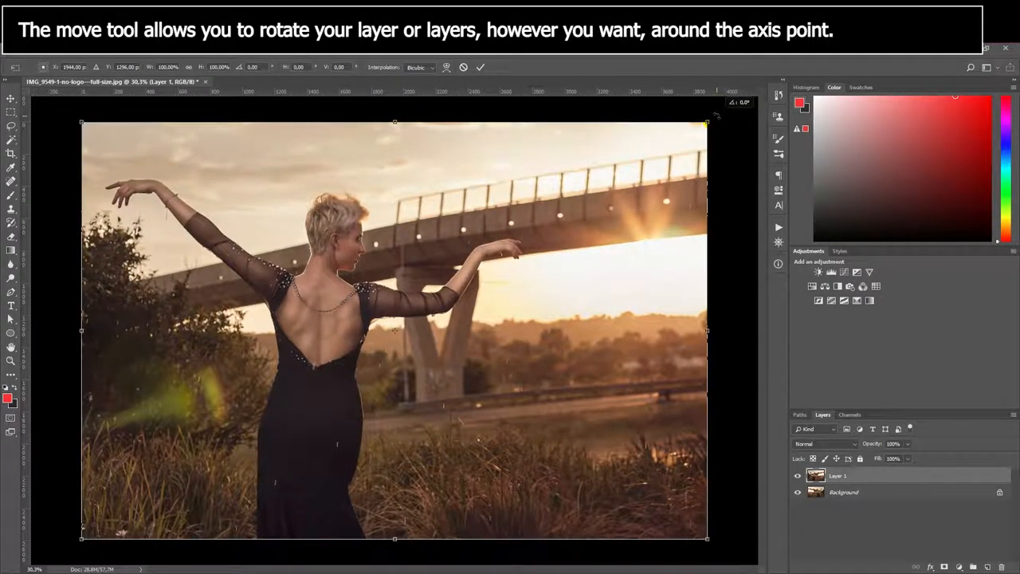
drag(705, 126, 751, 211)
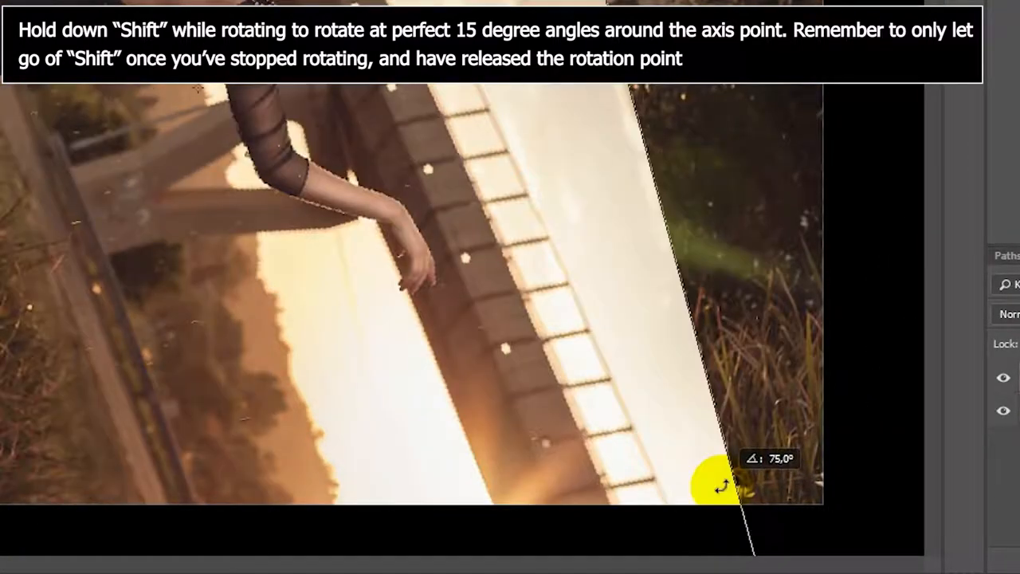
drag(717, 486, 809, 155)
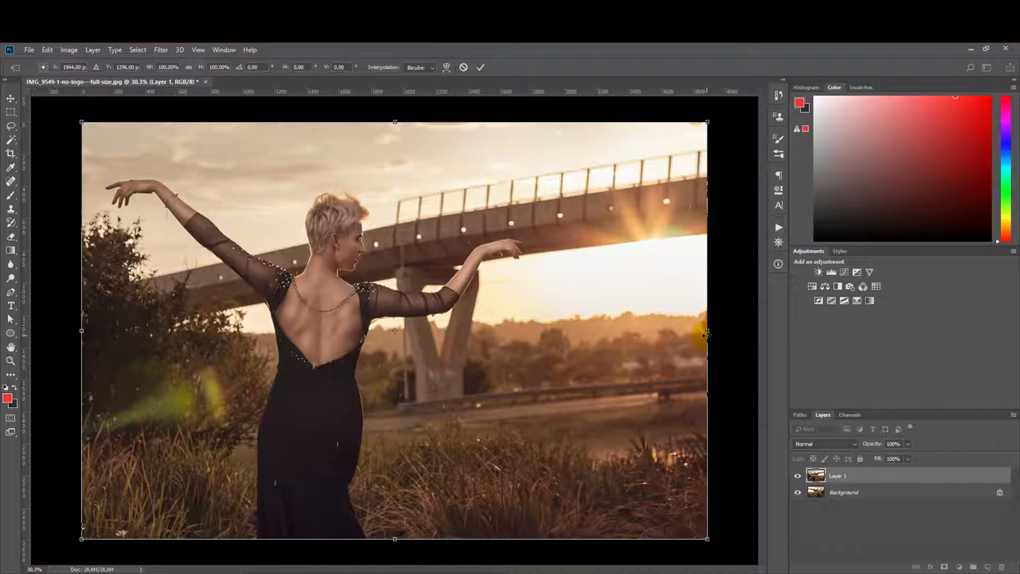
drag(704, 332, 643, 333)
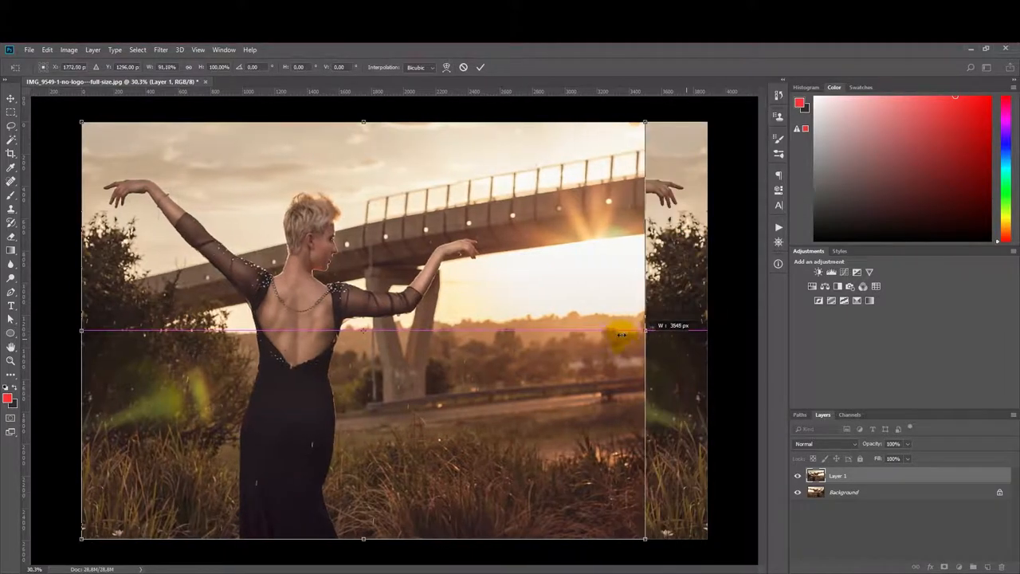
drag(646, 329, 464, 335)
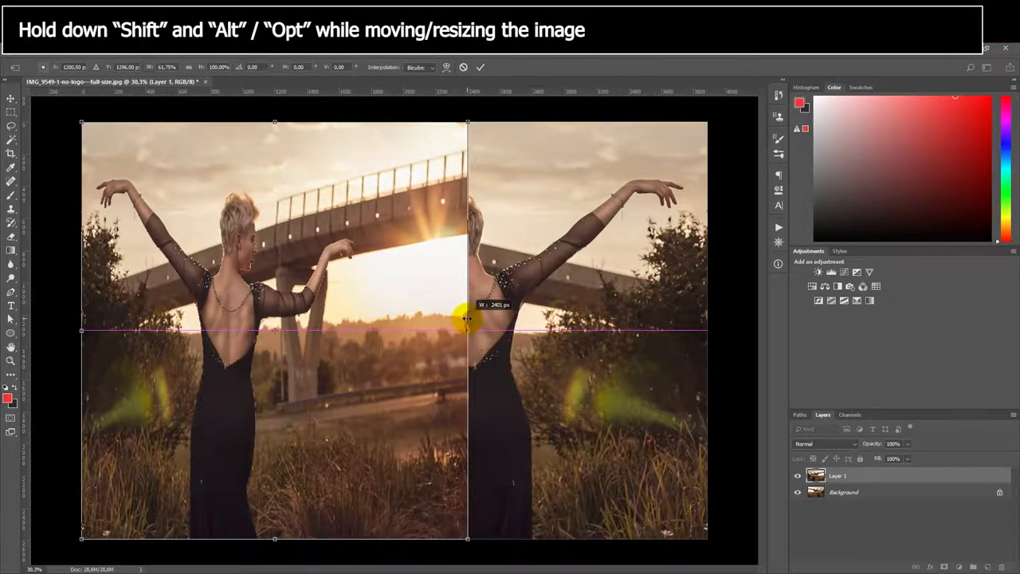
drag(468, 326, 476, 327)
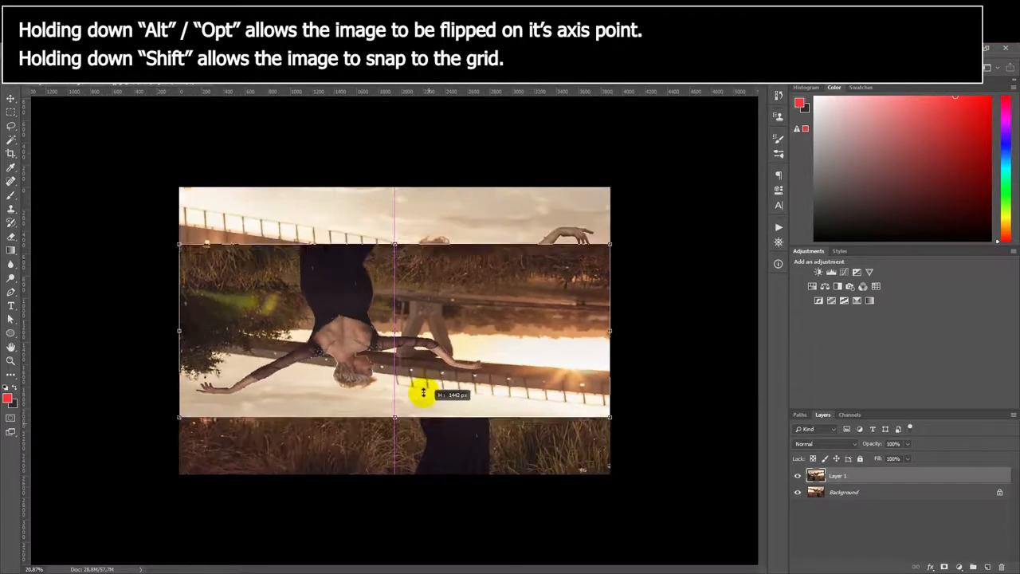
drag(422, 394, 430, 470)
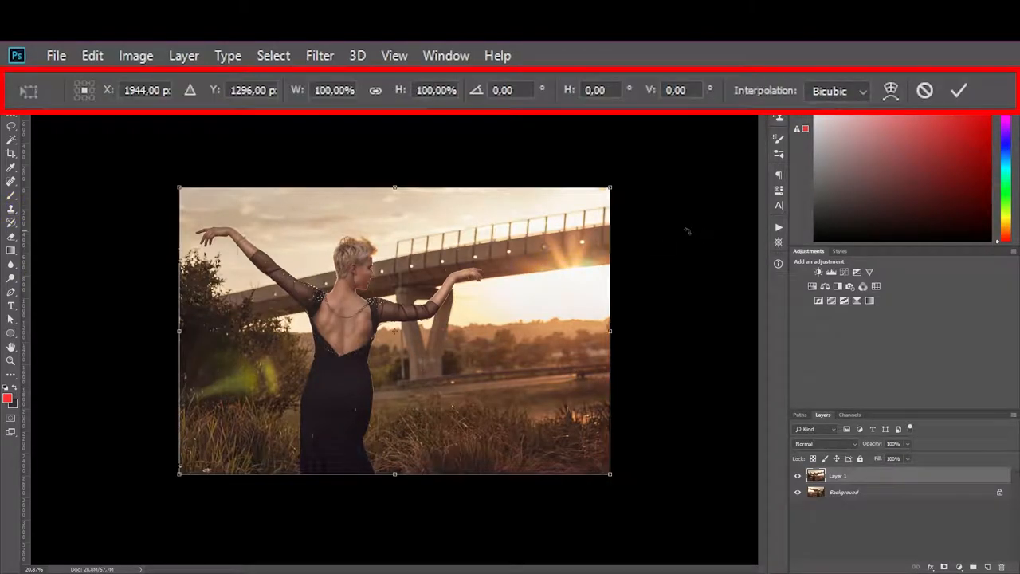
mouse_move(620, 175)
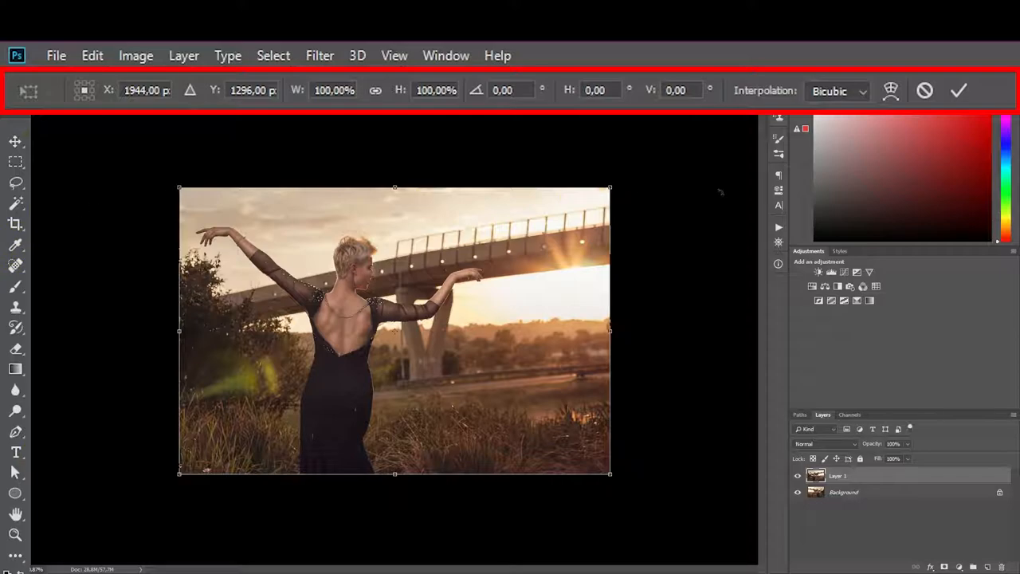
drag(610, 189, 642, 402)
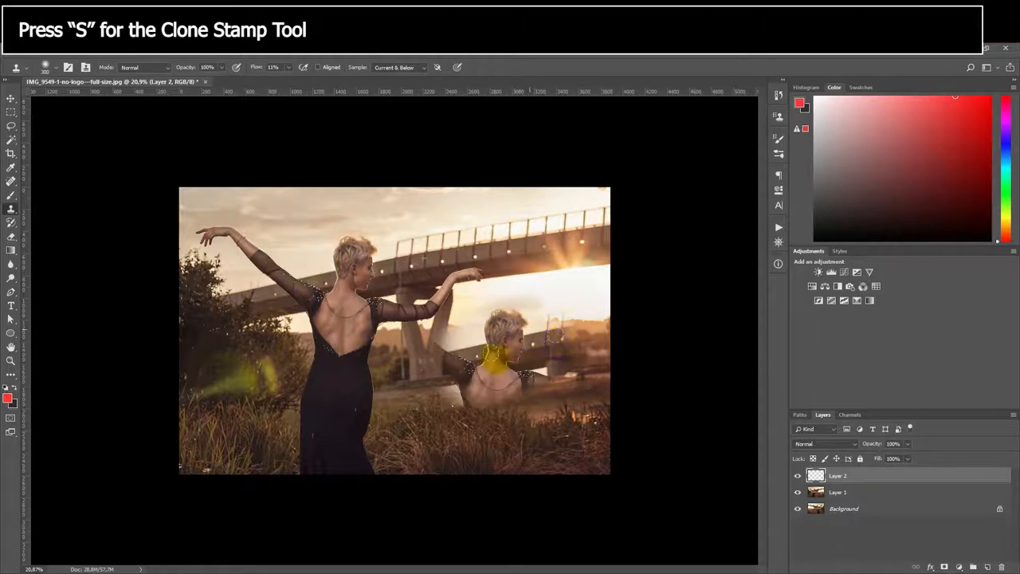
Step: Clone-stamp dancer pixels onto Layer 2 in the lower right of the scene
click(797, 476)
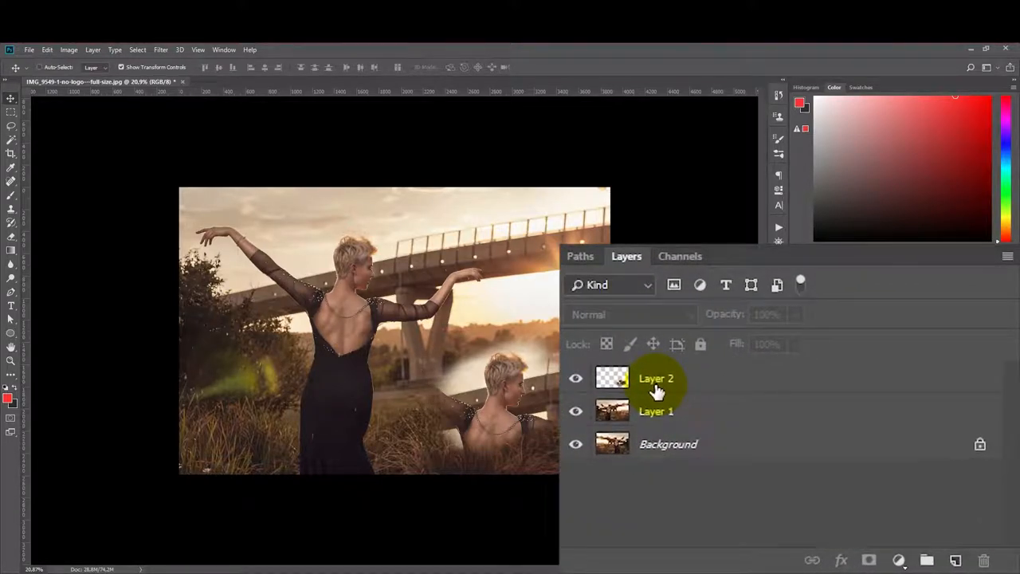
Step: Select Layer 2 and Layer 1 together and drag a Free Transform box around both
double_click(655, 411)
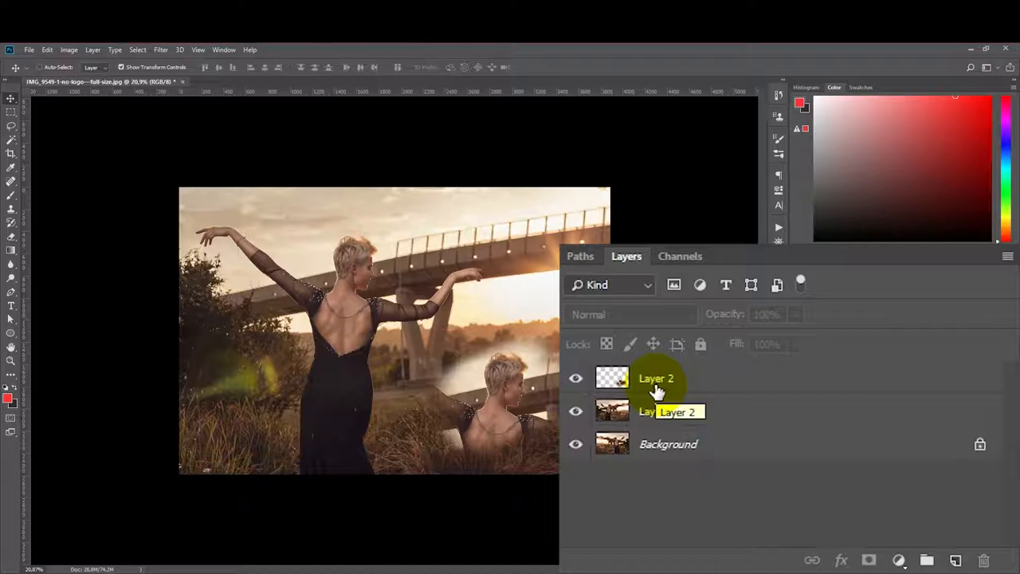
click(656, 378)
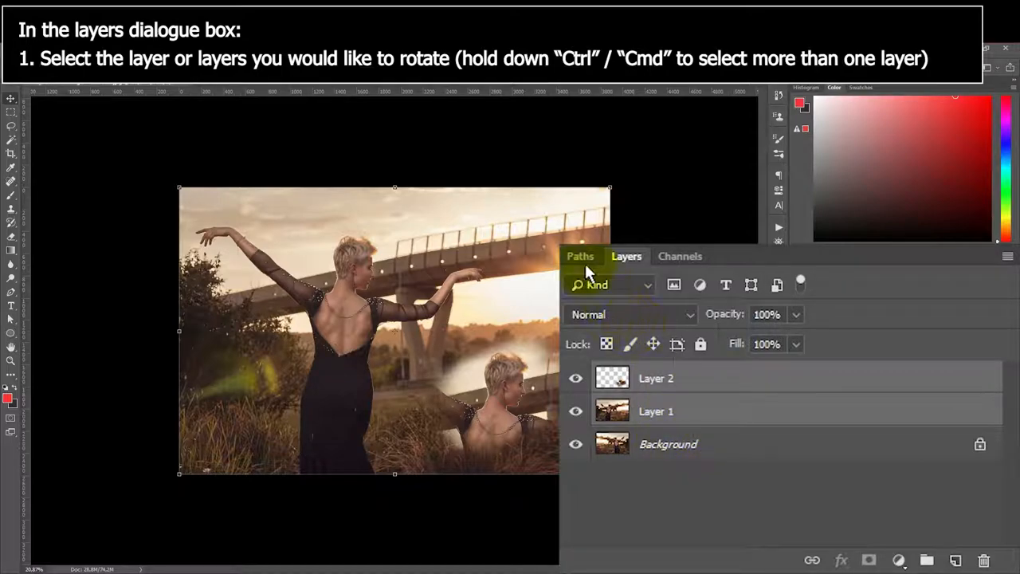
key(ctrl+t)
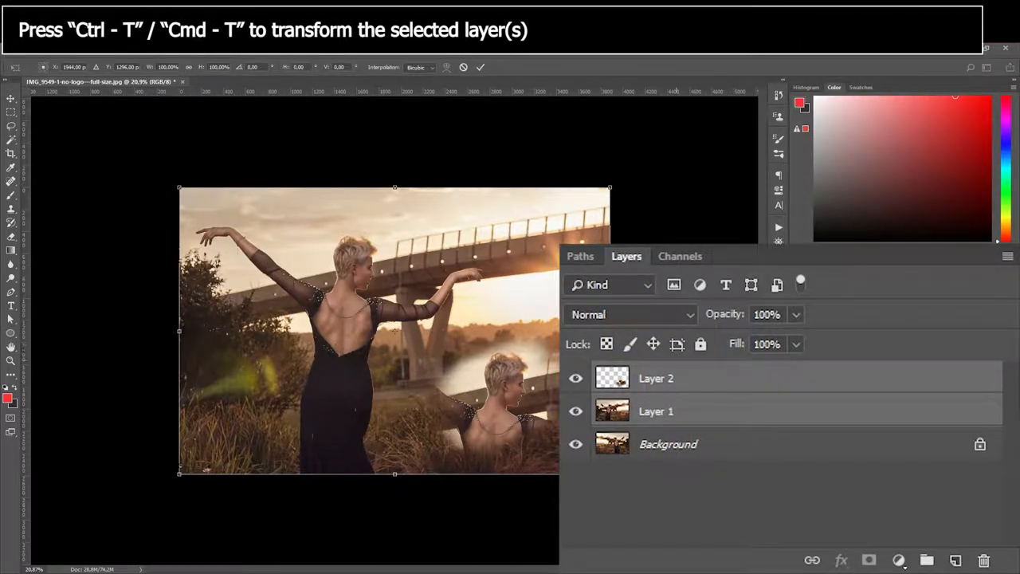
drag(609, 187, 549, 125)
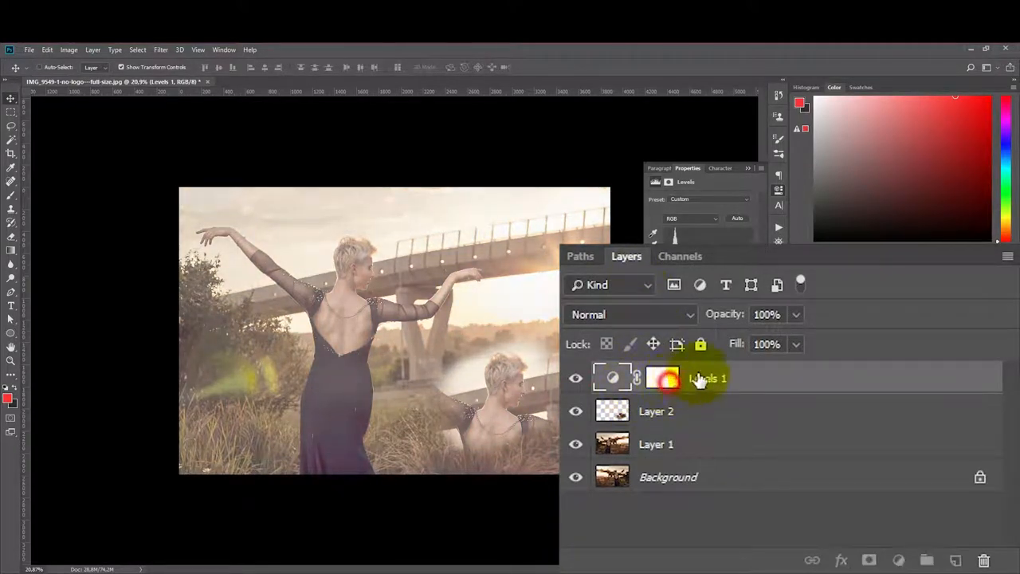
Step: Target the Levels 1 mask, lasso a diagonal area across the photo, and reselect Levels 1
click(662, 377)
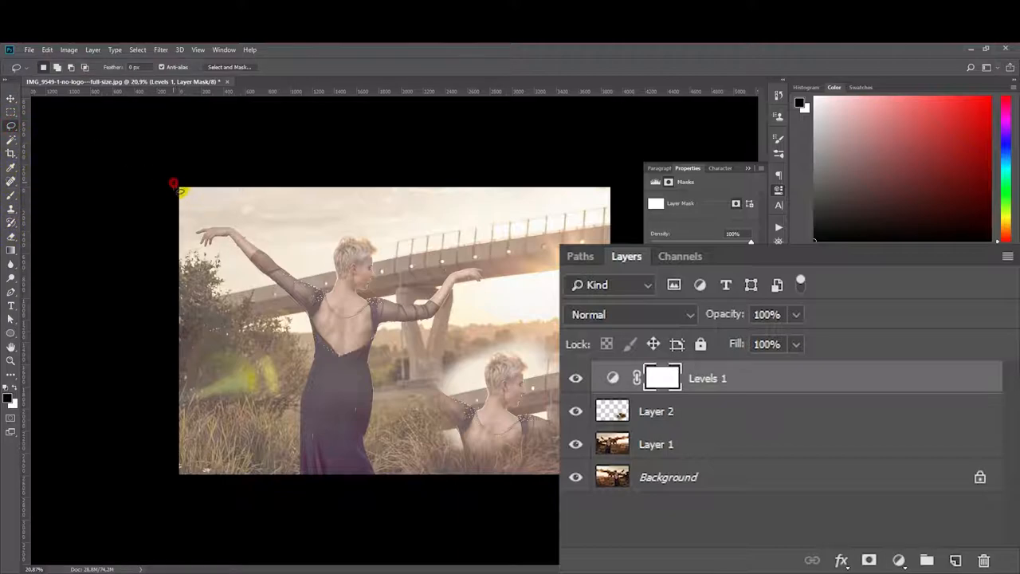
drag(174, 185, 381, 344)
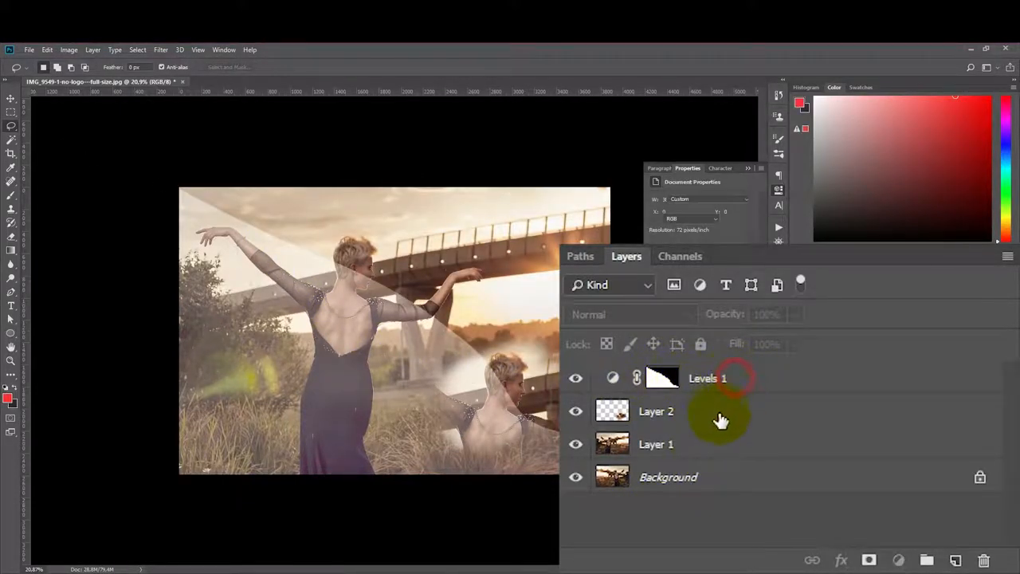
click(655, 411)
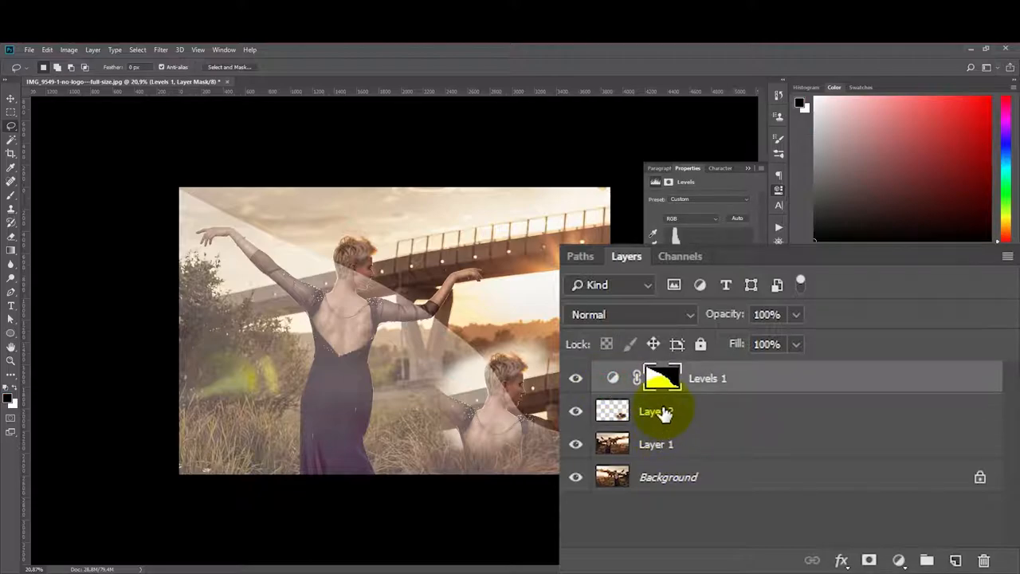
click(656, 410)
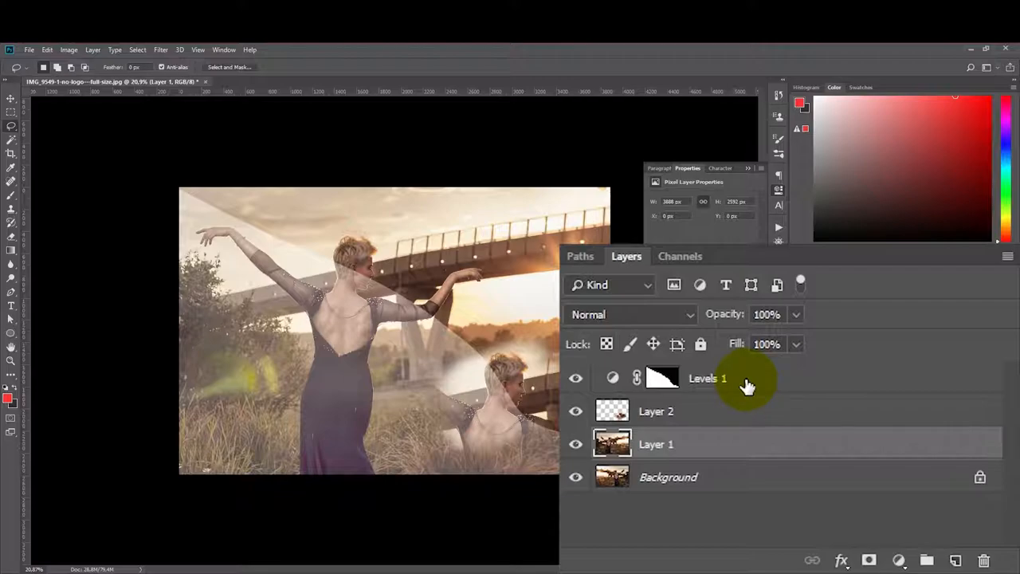
Step: Select Levels 1 and Layer 1, free-transform them, and confirm the tilted rotation
click(708, 378)
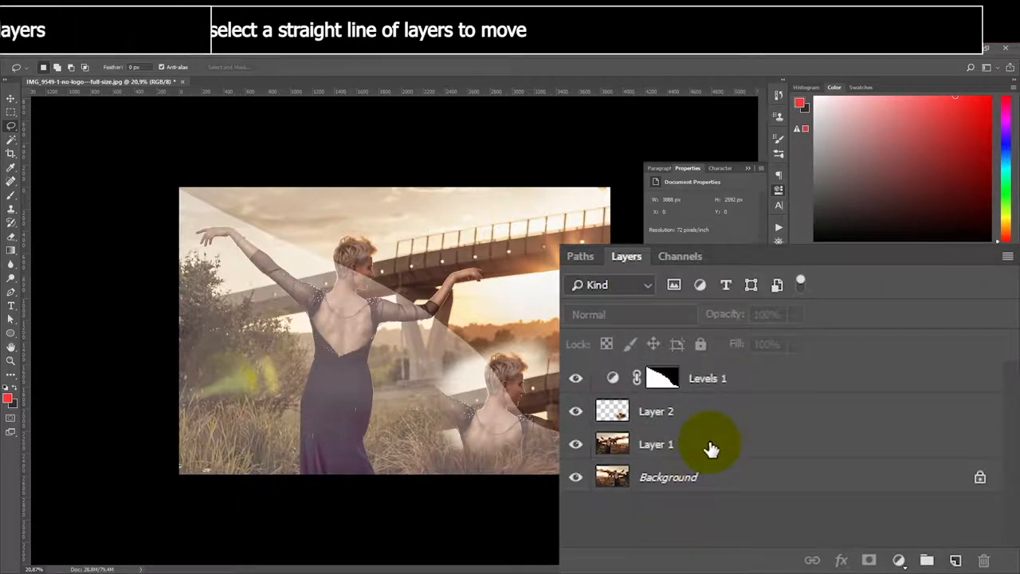
click(656, 444)
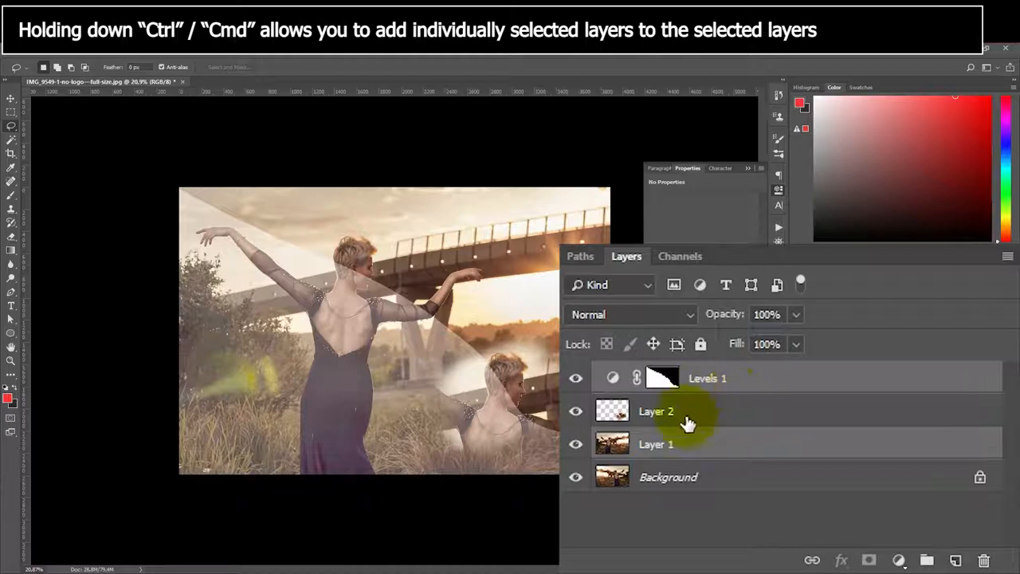
mouse_move(692, 426)
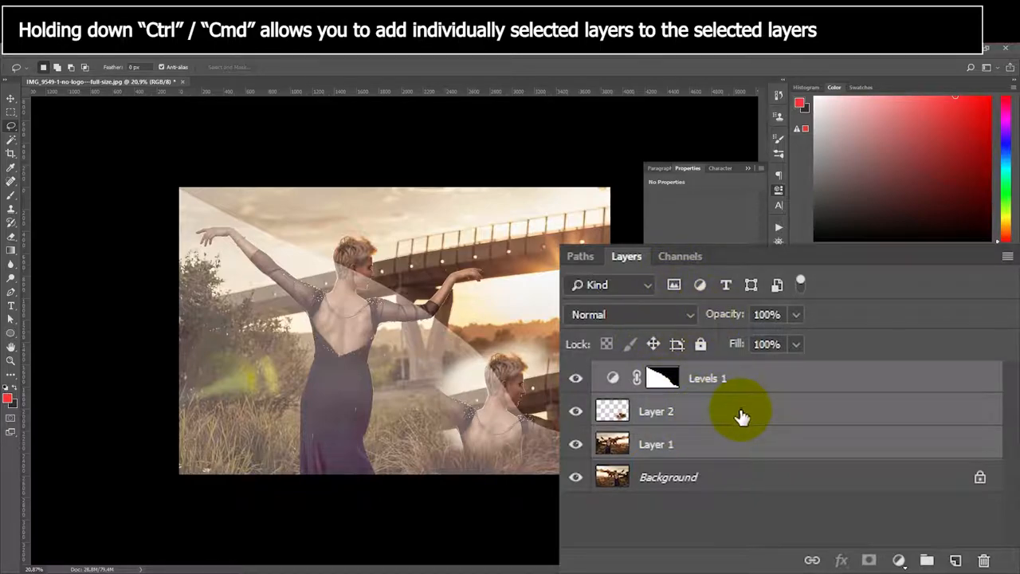
key(ctrl+t)
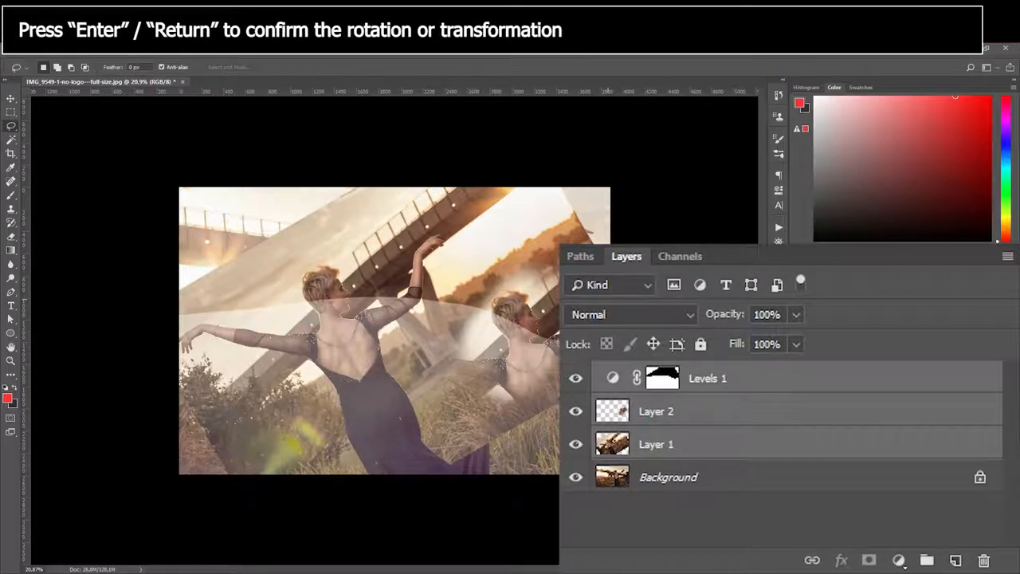
click(662, 377)
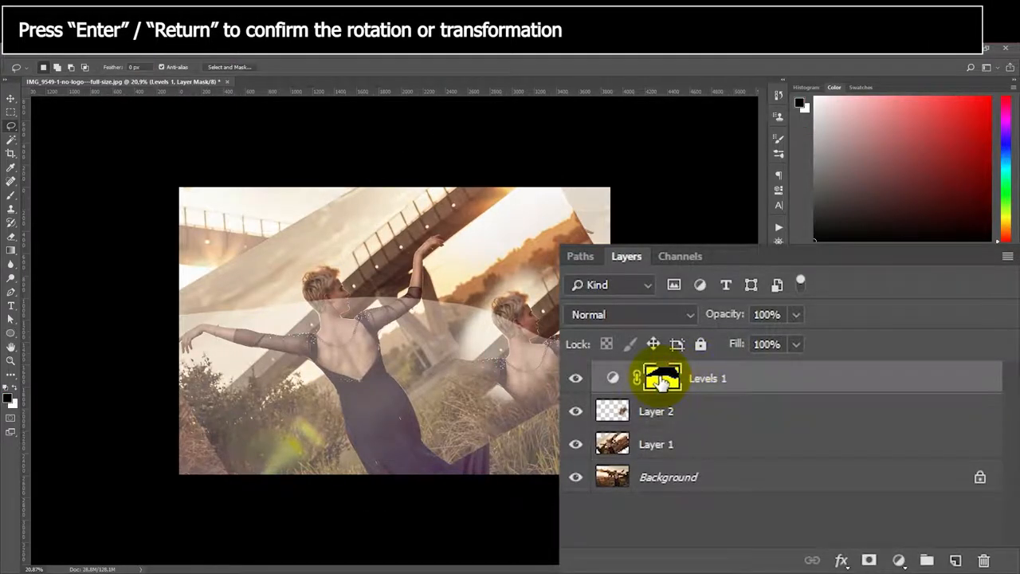
click(662, 378)
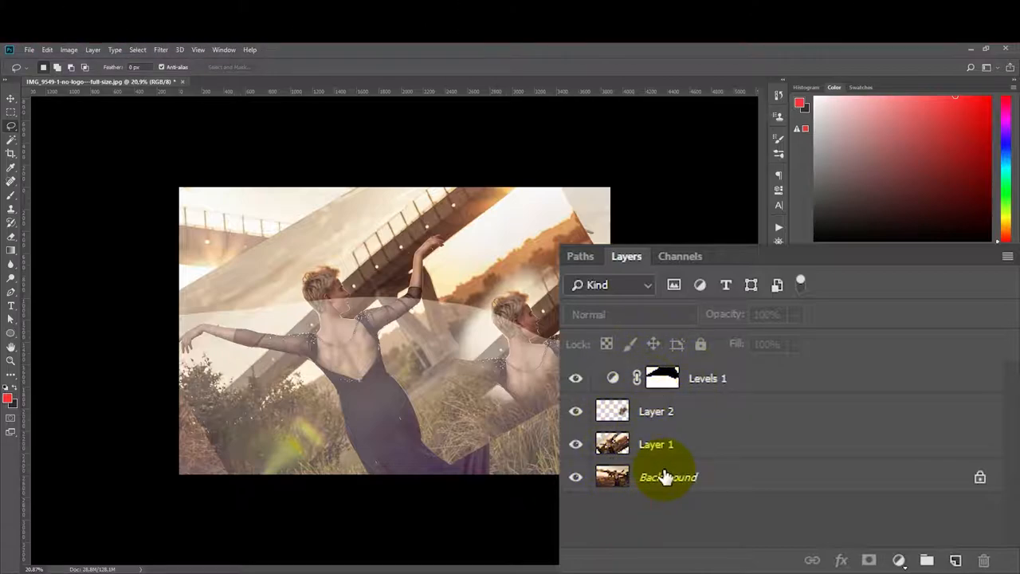
mouse_move(668, 476)
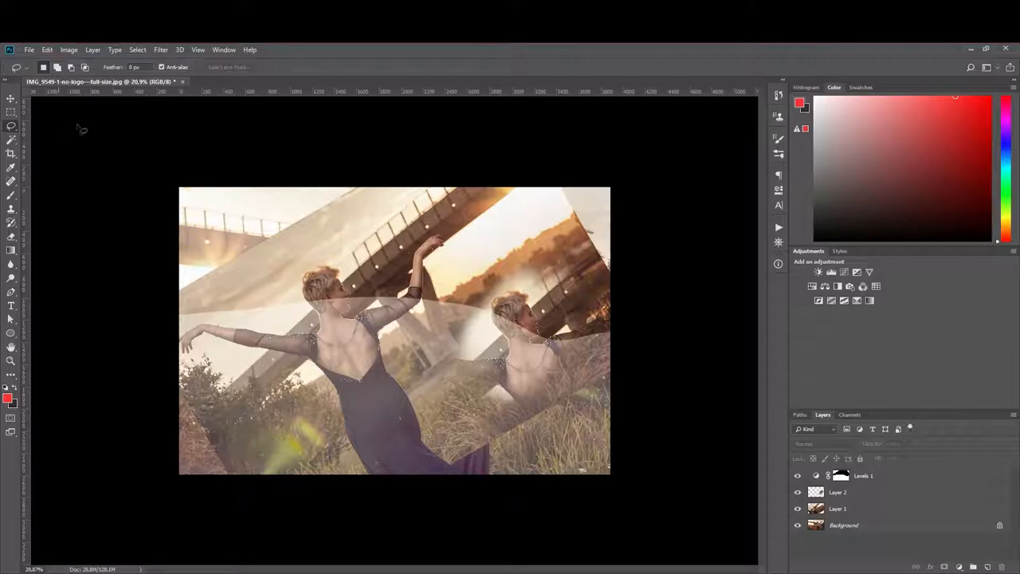
click(47, 50)
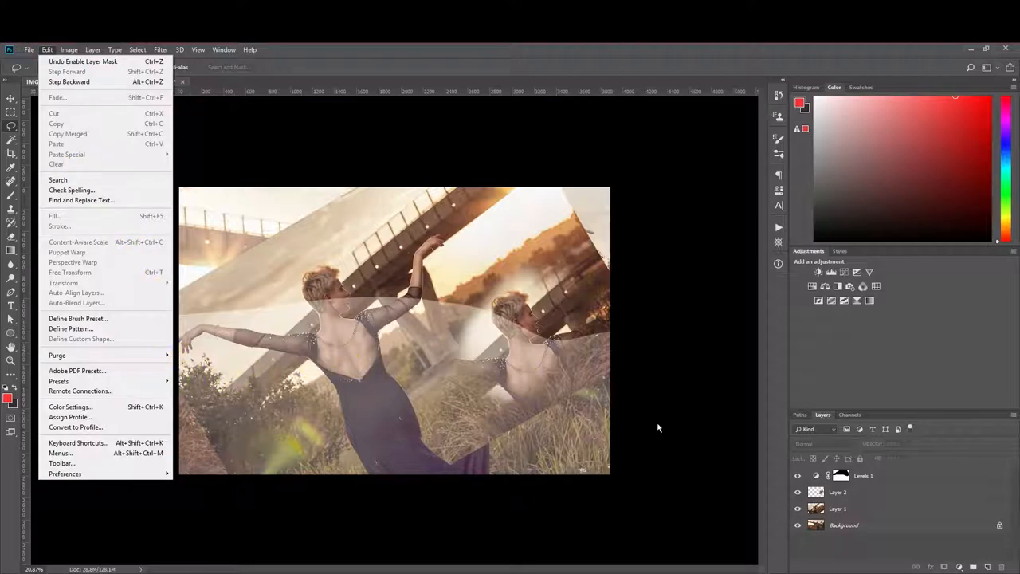
click(823, 525)
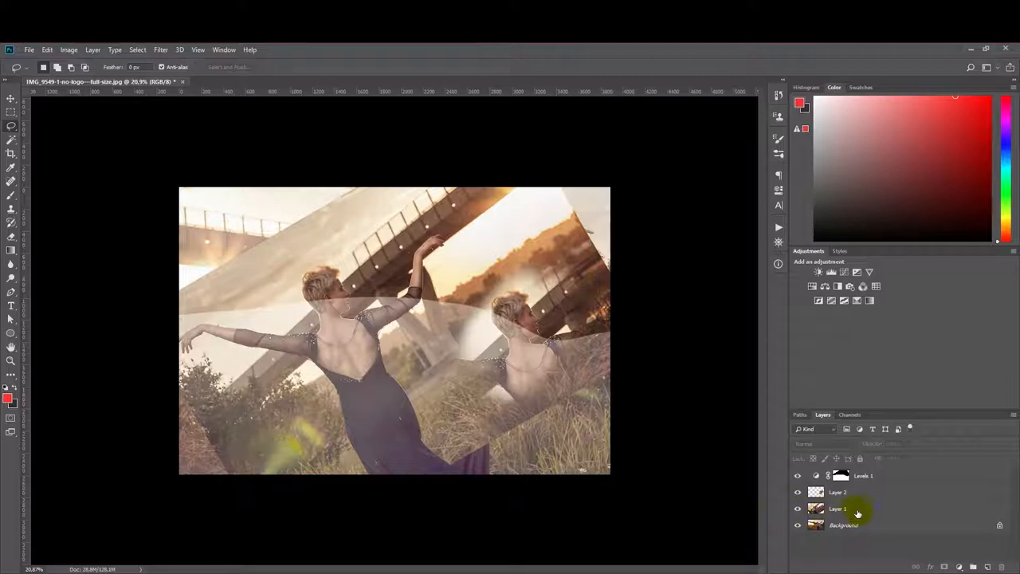
Step: Select the second dancer's layer and flip it horizontally via Edit > Transform
click(857, 492)
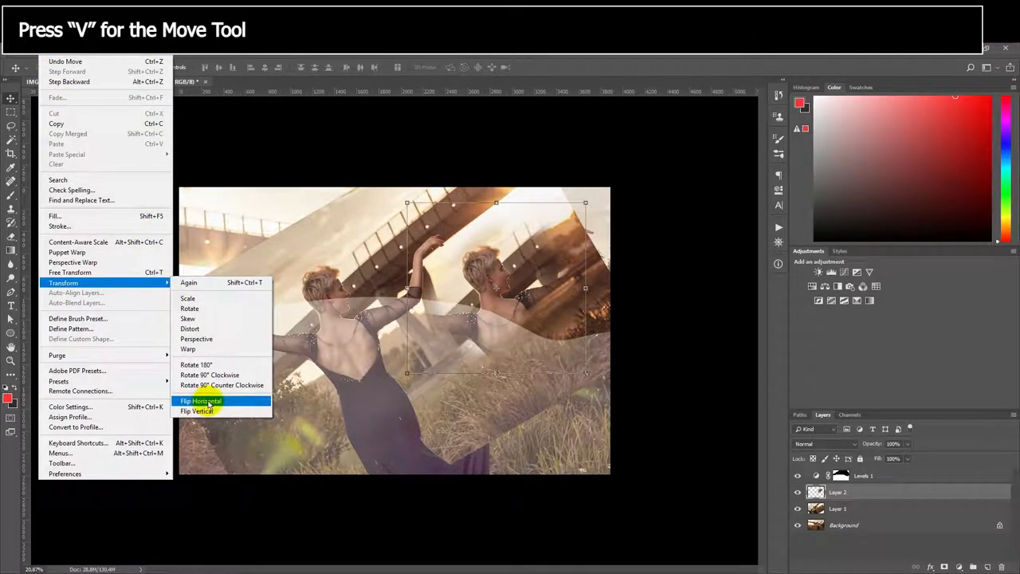
click(200, 400)
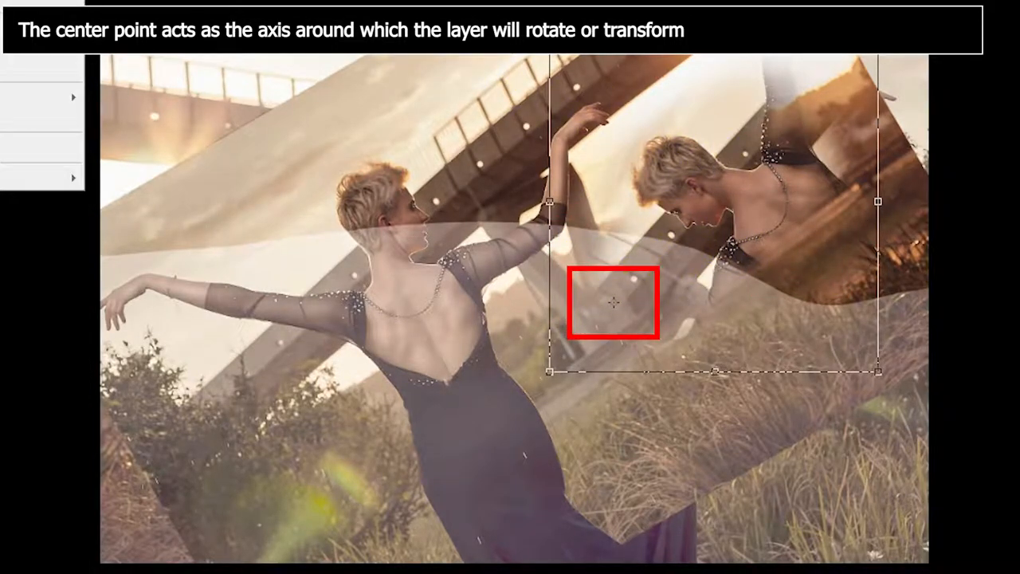
click(44, 174)
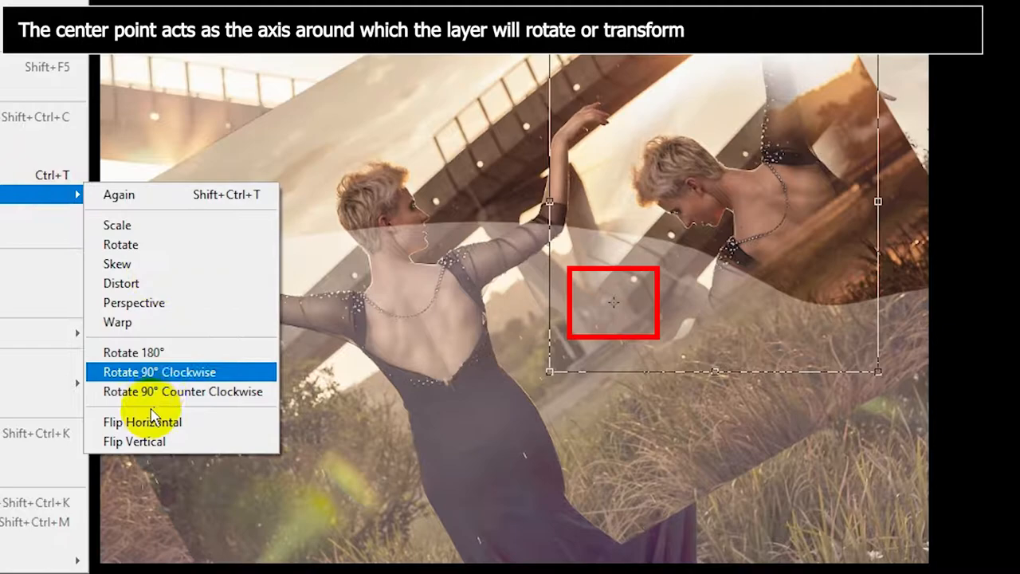
click(159, 371)
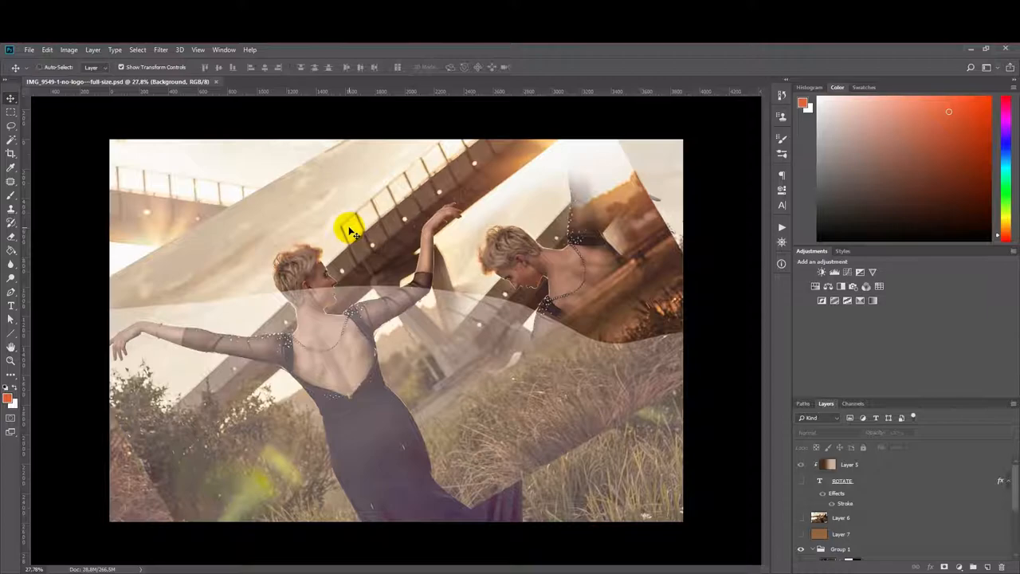
mouse_move(341, 239)
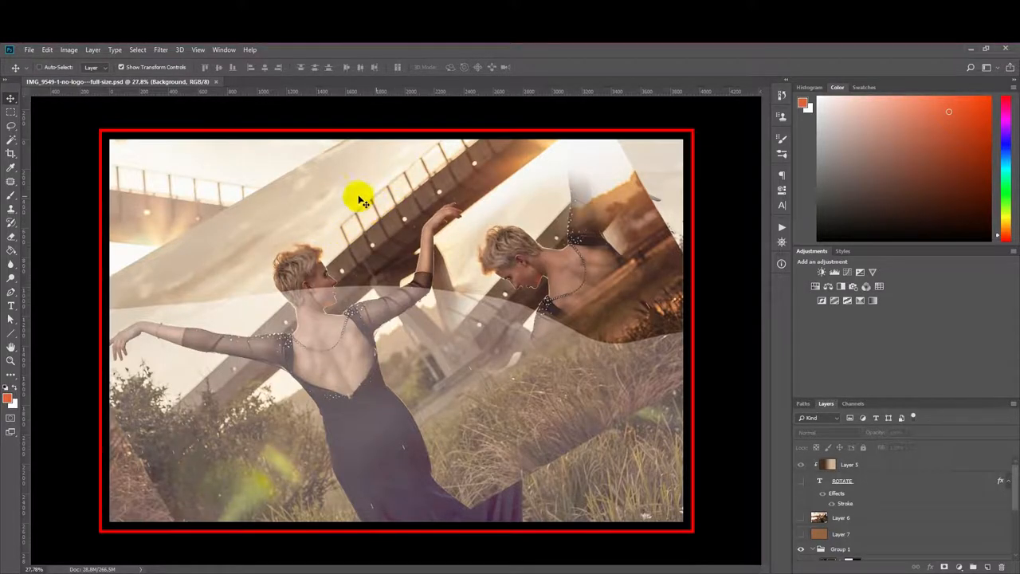
mouse_move(223, 319)
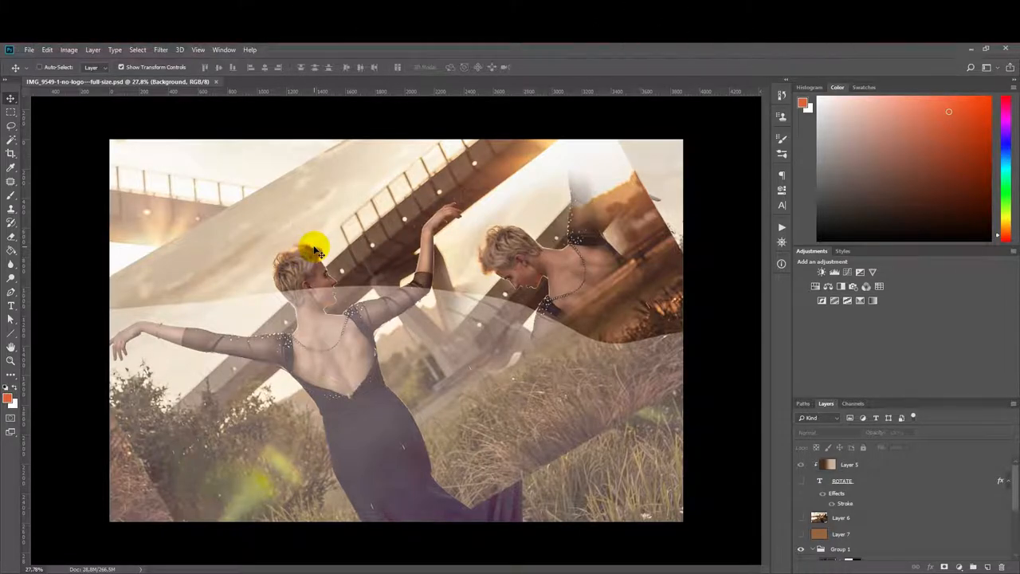
mouse_move(233, 231)
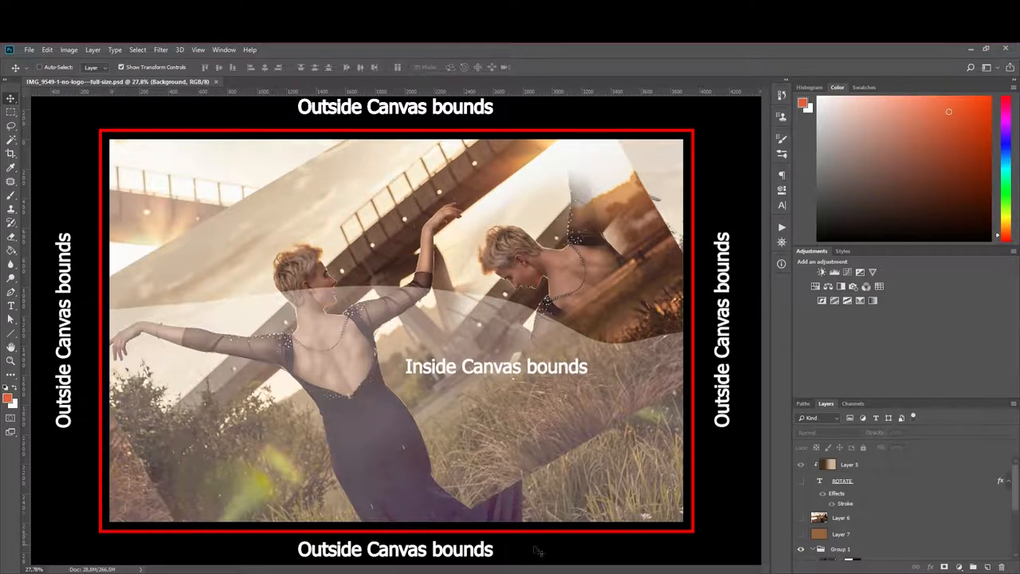
Step: Switch to the Crop tool in the toolbar
click(11, 155)
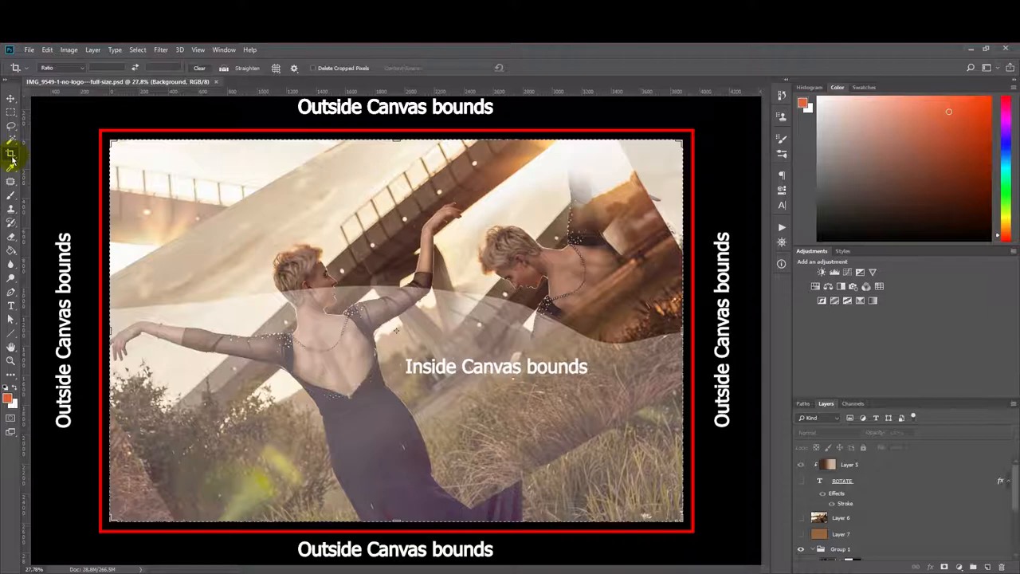
mouse_move(11, 153)
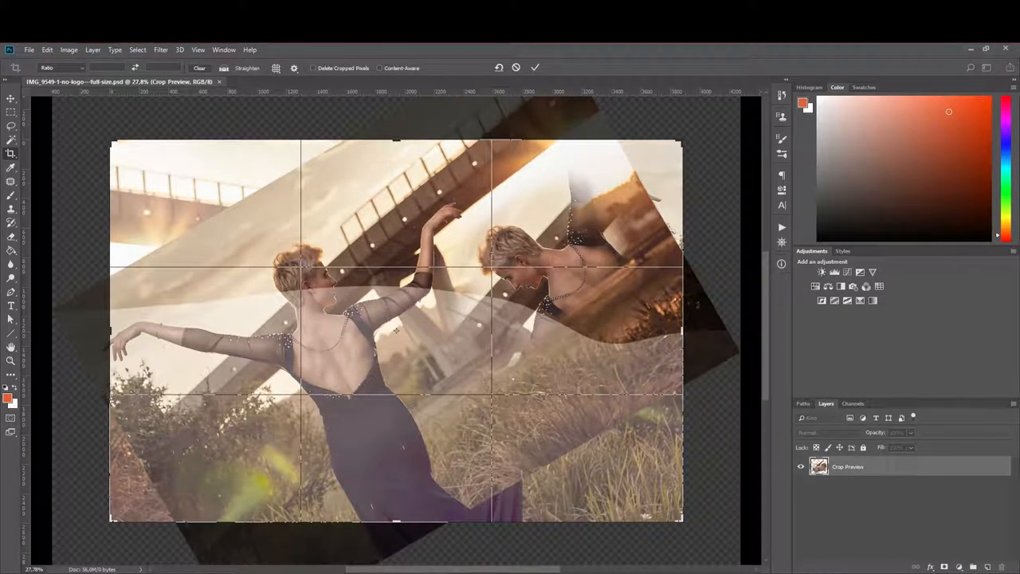
Step: Drag a crop handle inward to preview the crop around the composite
drag(681, 331, 652, 331)
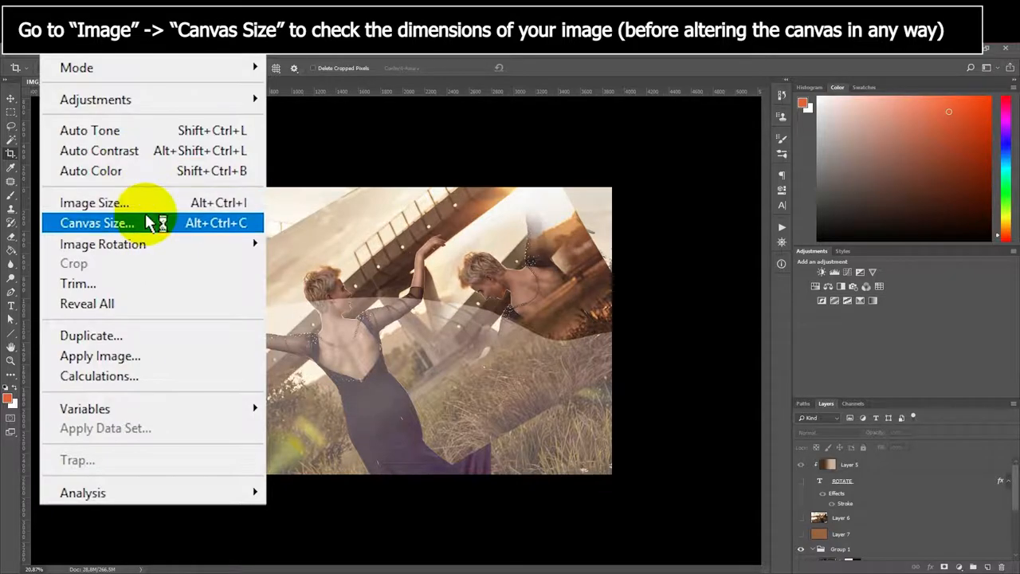
Step: Enter a 3888 by 2592 crop ratio over the composite
click(96, 222)
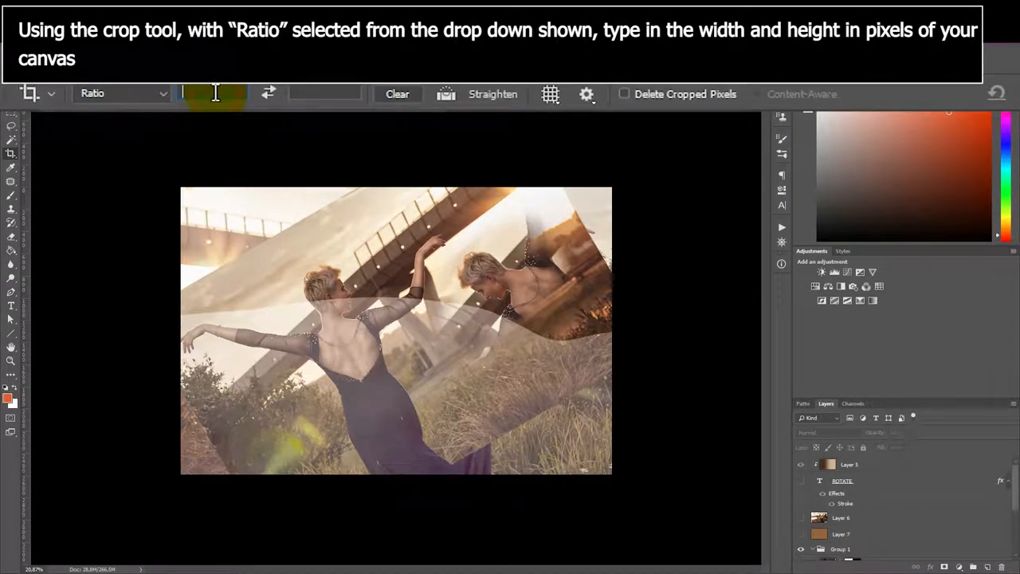
text(3)
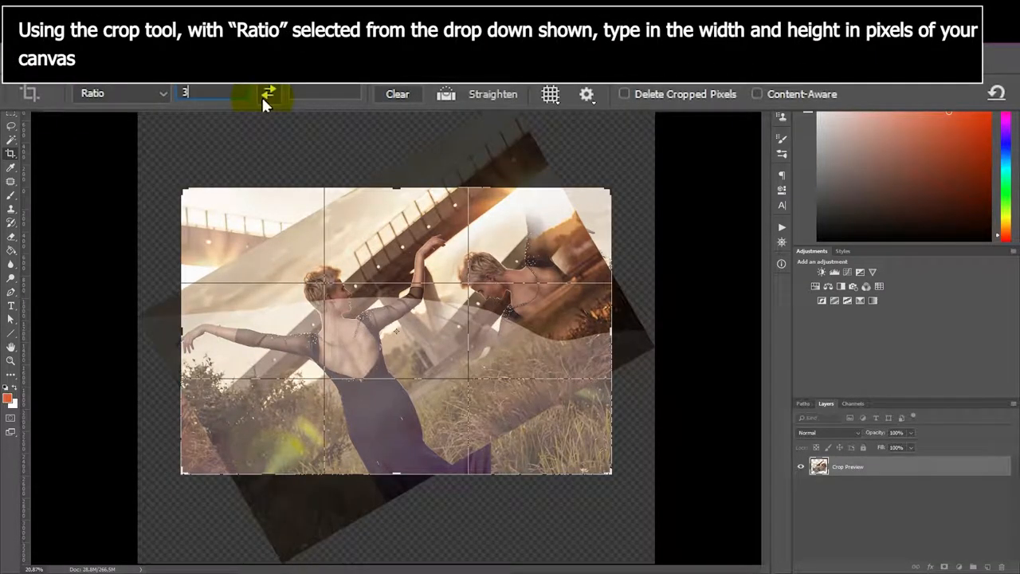
text(3888)
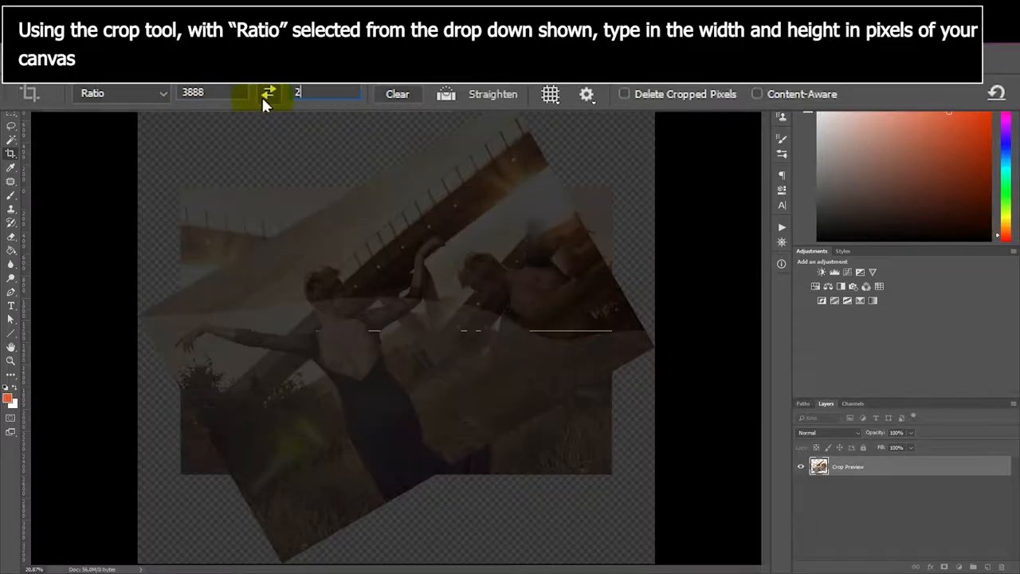
text(2592)
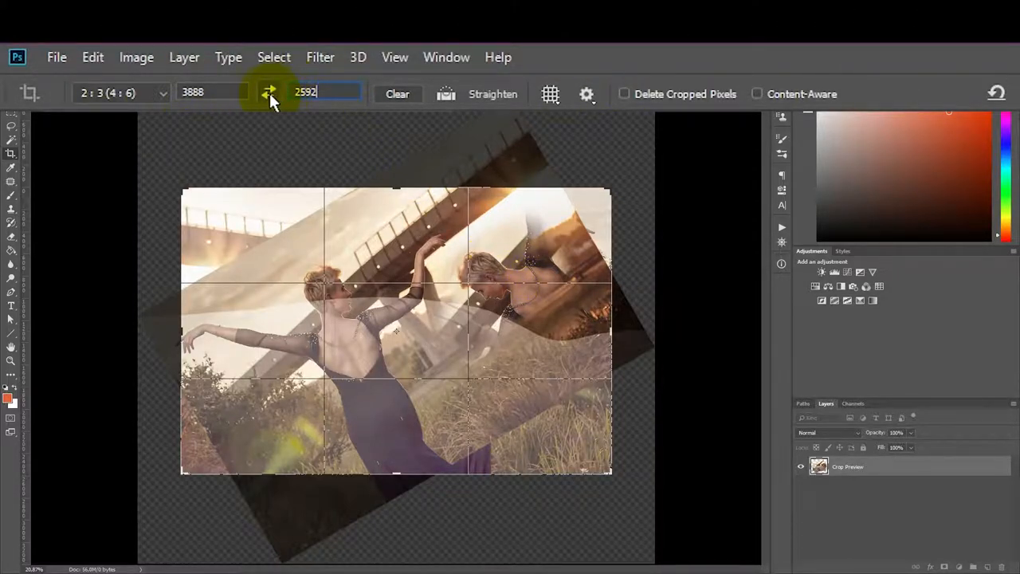
Step: Swap the crop to portrait 2592 by 3888 and drag the dancer into position
click(269, 94)
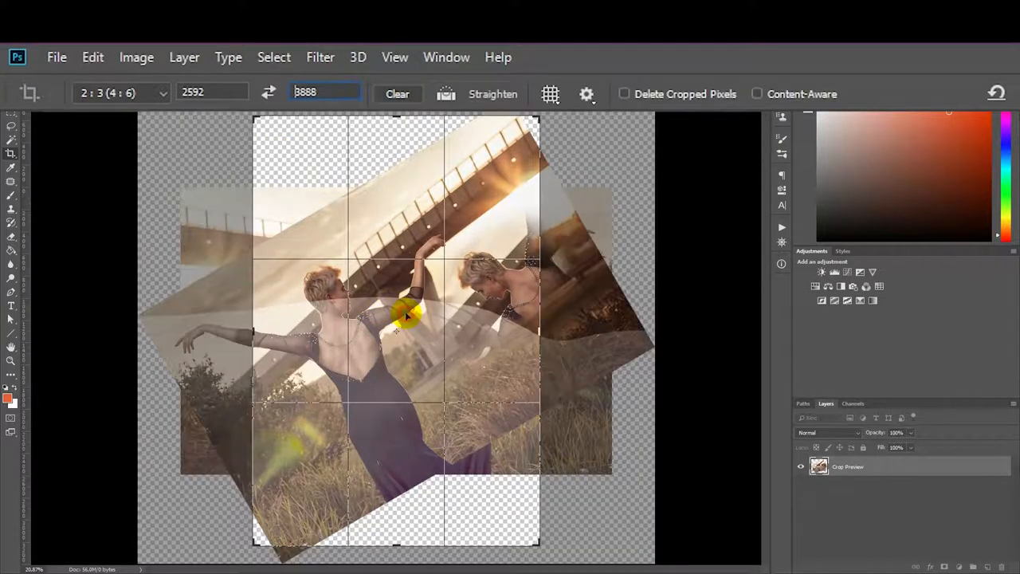
drag(407, 315, 329, 199)
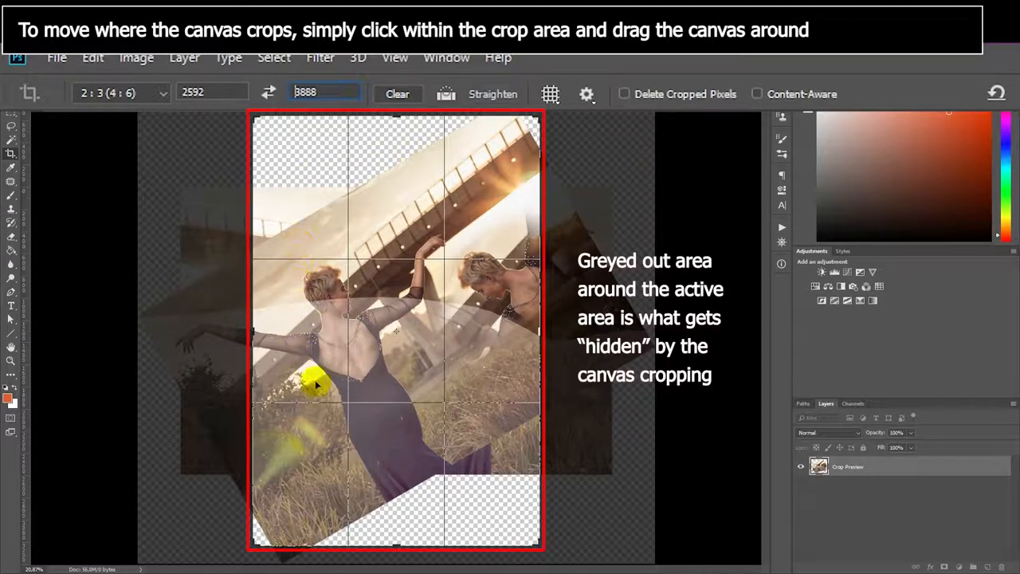
drag(317, 385, 391, 338)
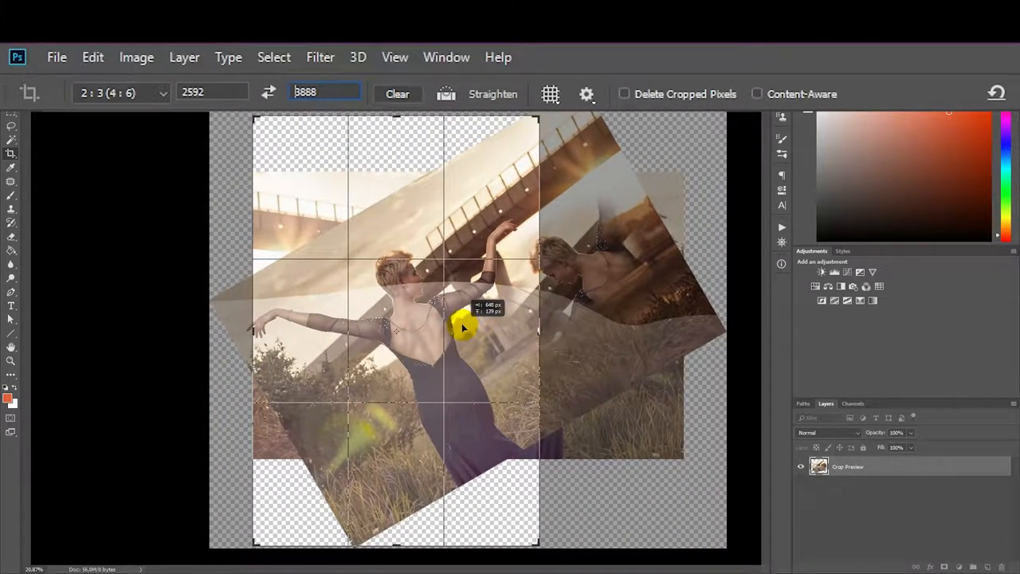
drag(462, 326, 431, 343)
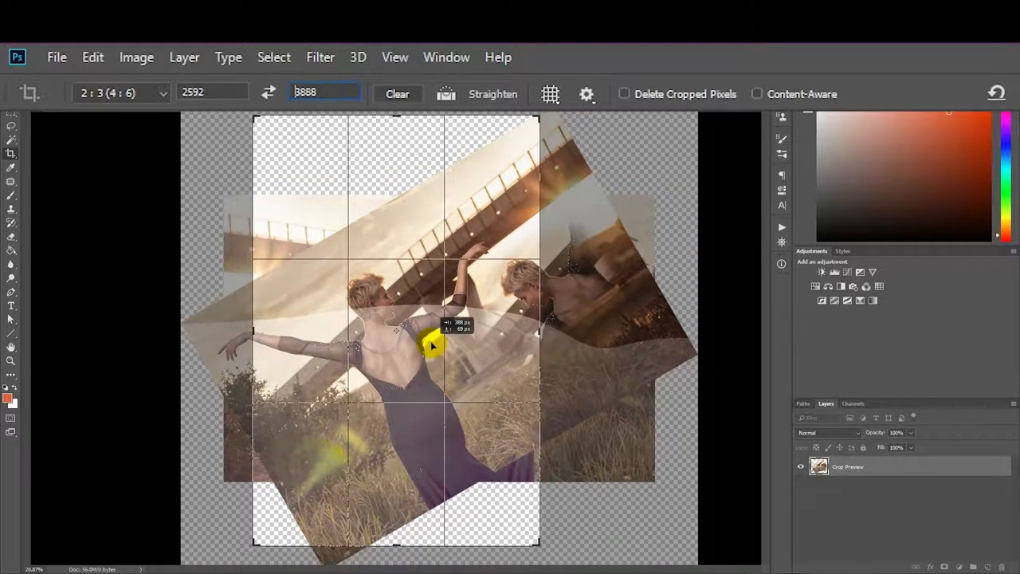
drag(434, 346, 434, 349)
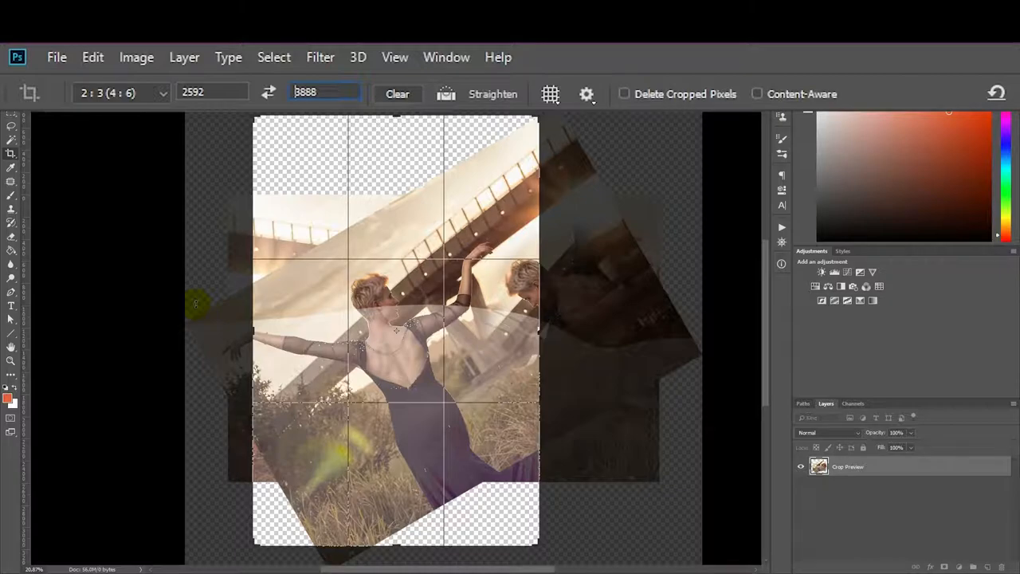
Step: Commit the portrait crop and rotation with content-aware fill left off
click(756, 93)
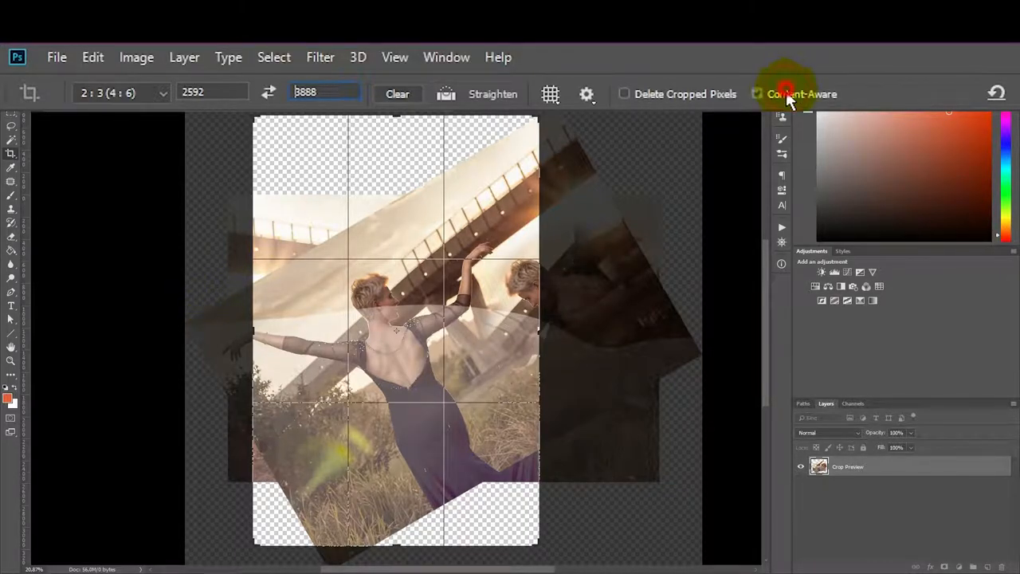
click(785, 93)
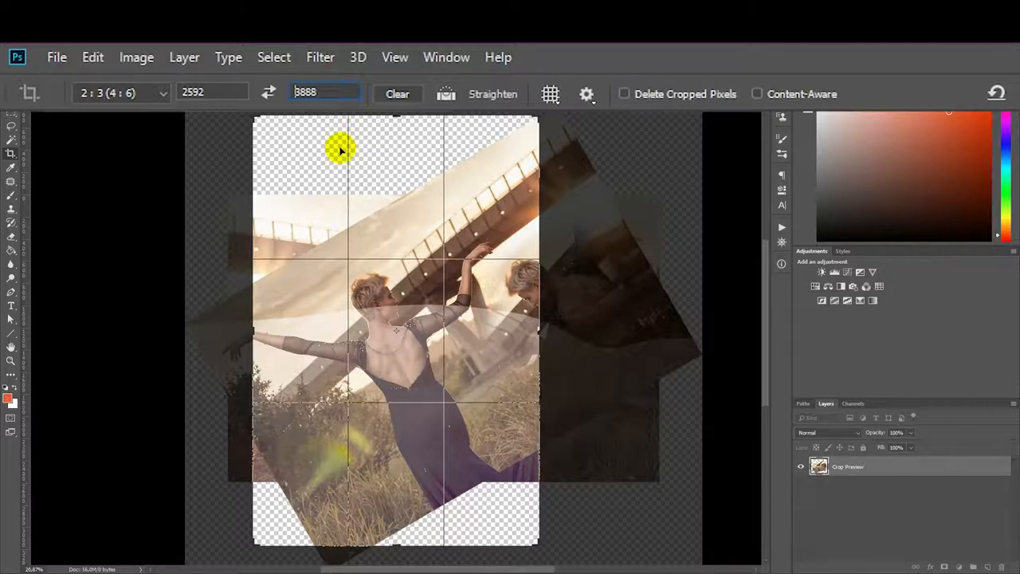
mouse_move(336, 155)
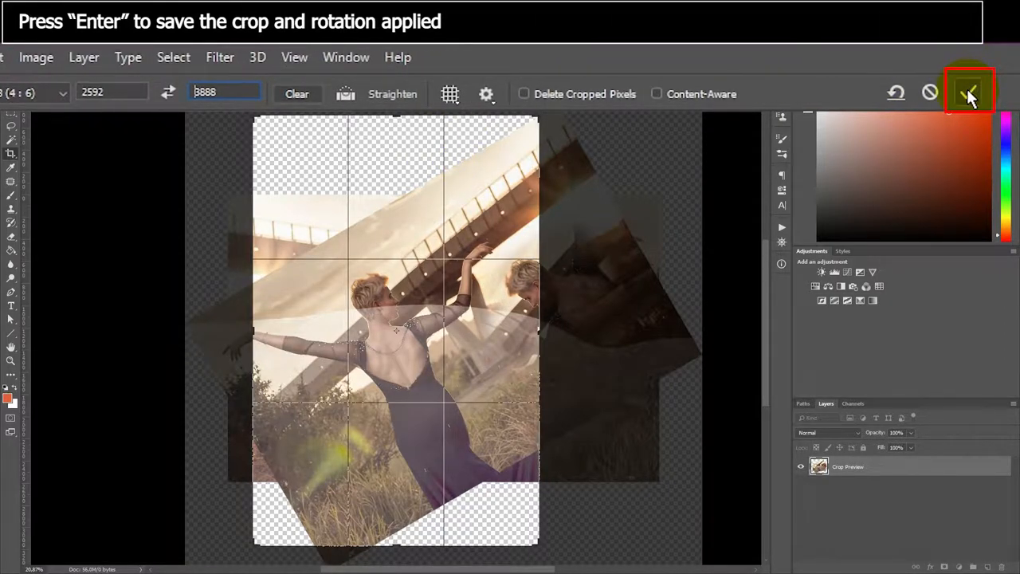
click(970, 92)
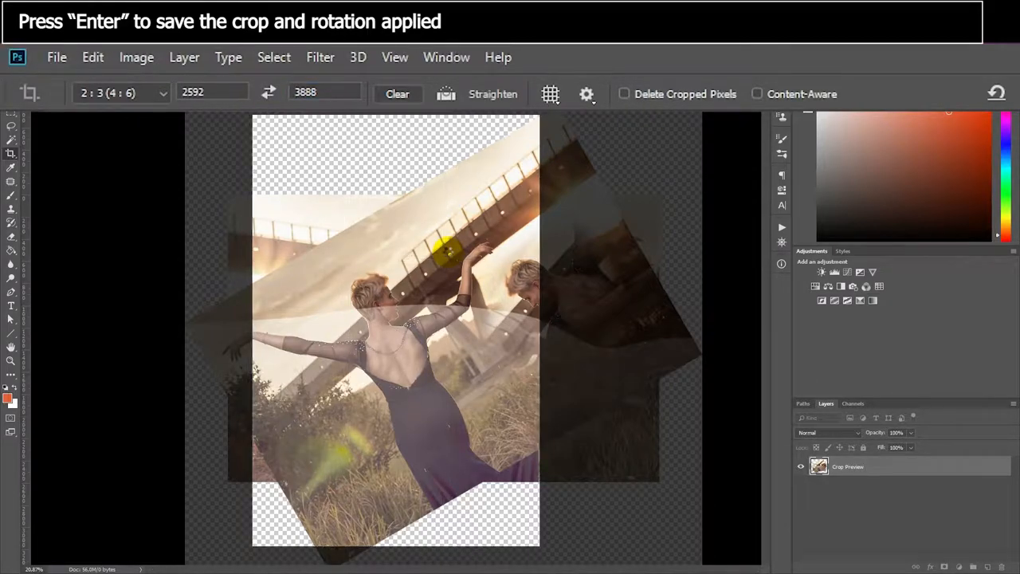
key(Enter)
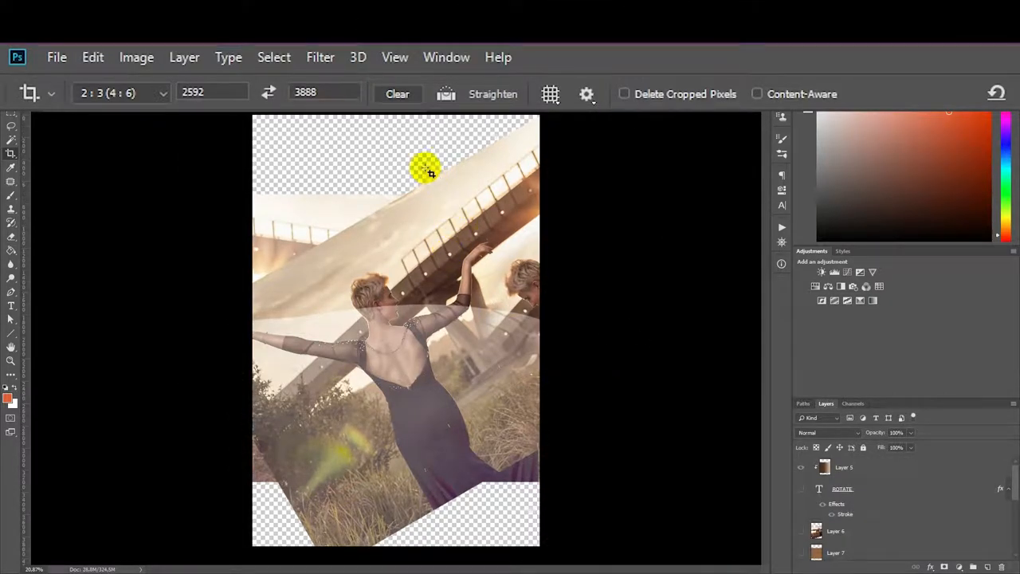
mouse_move(355, 161)
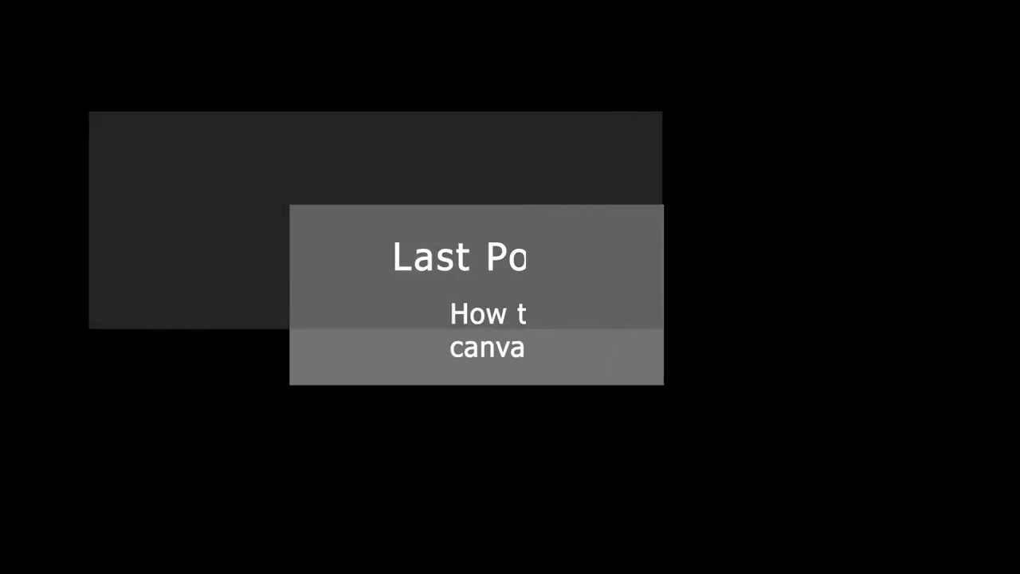
Step: Open the Image menu over the cropped dancer composite
click(68, 49)
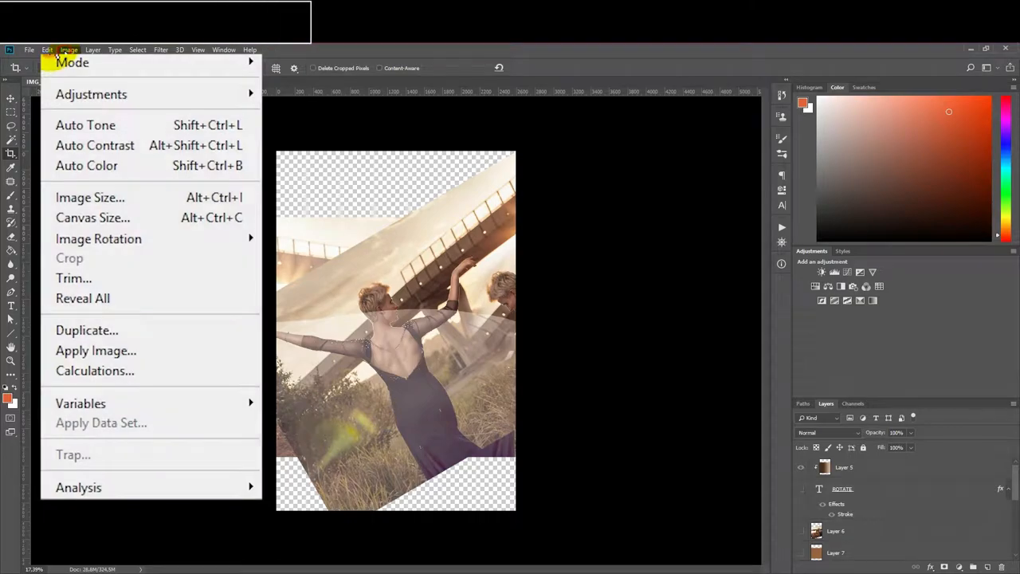
Step: Enter 2592 and 3888 as the new canvas dimensions in Canvas Size
click(92, 217)
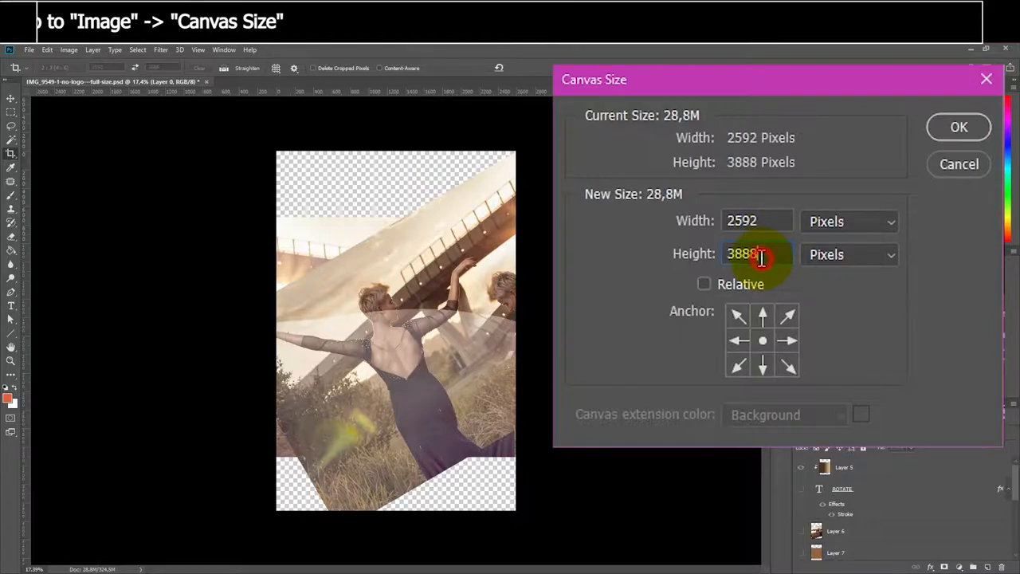
text(2)
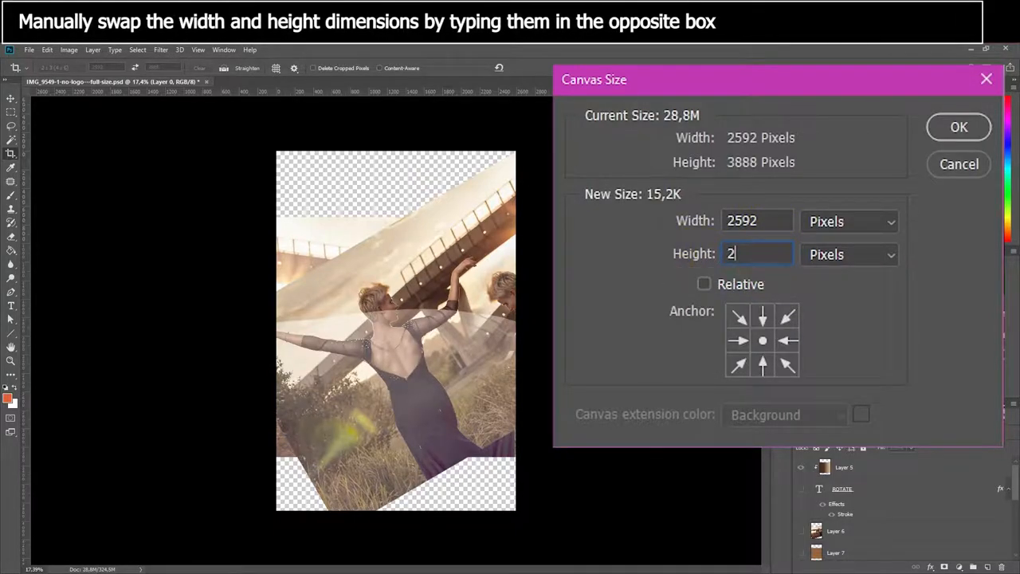
text(592)
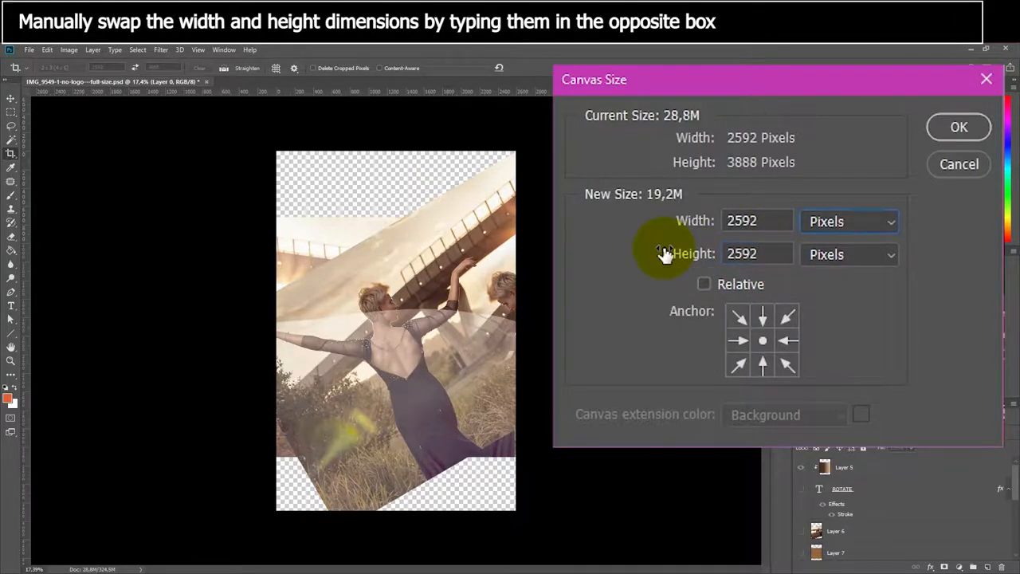
text(3888)
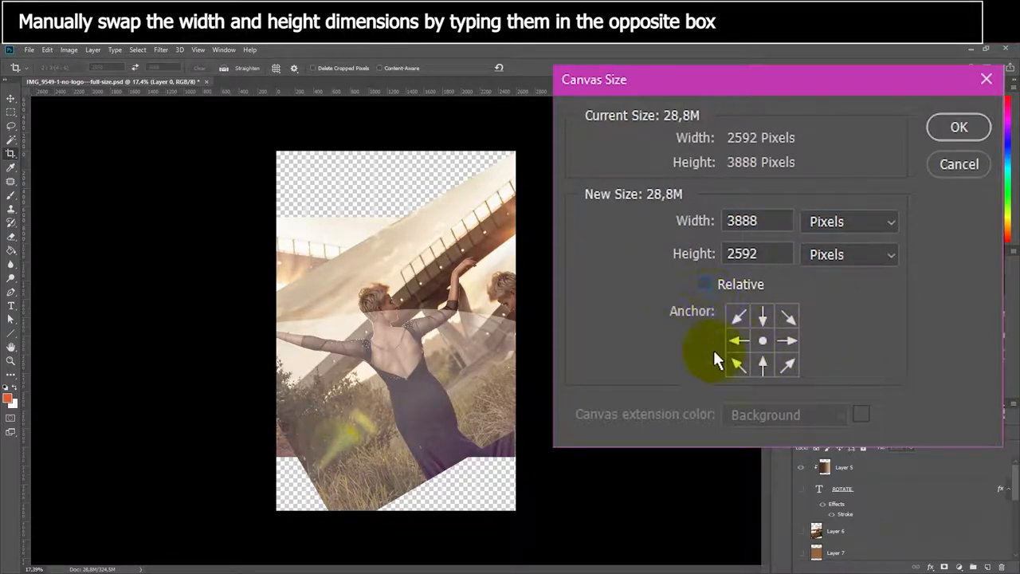
click(762, 340)
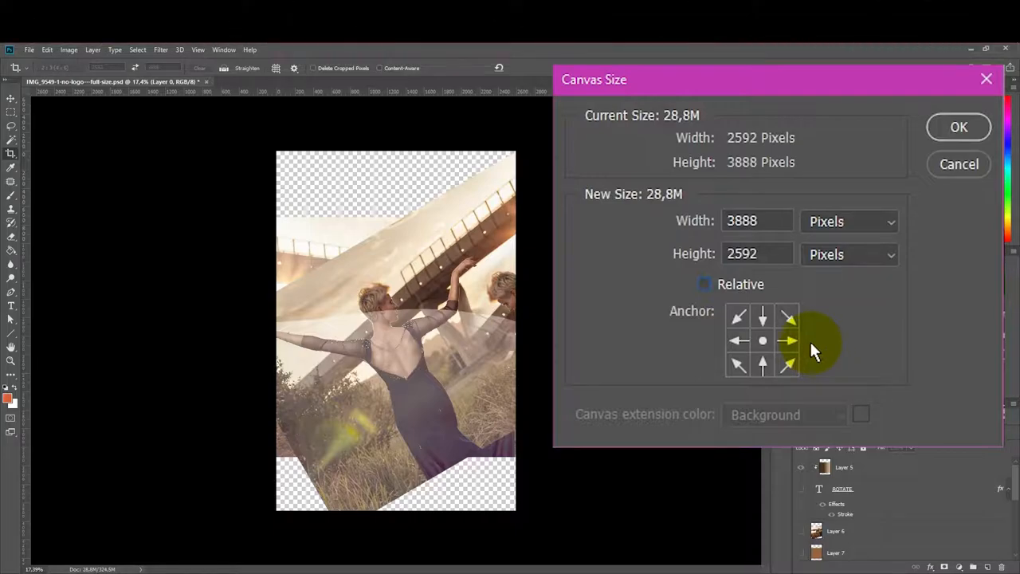
click(762, 315)
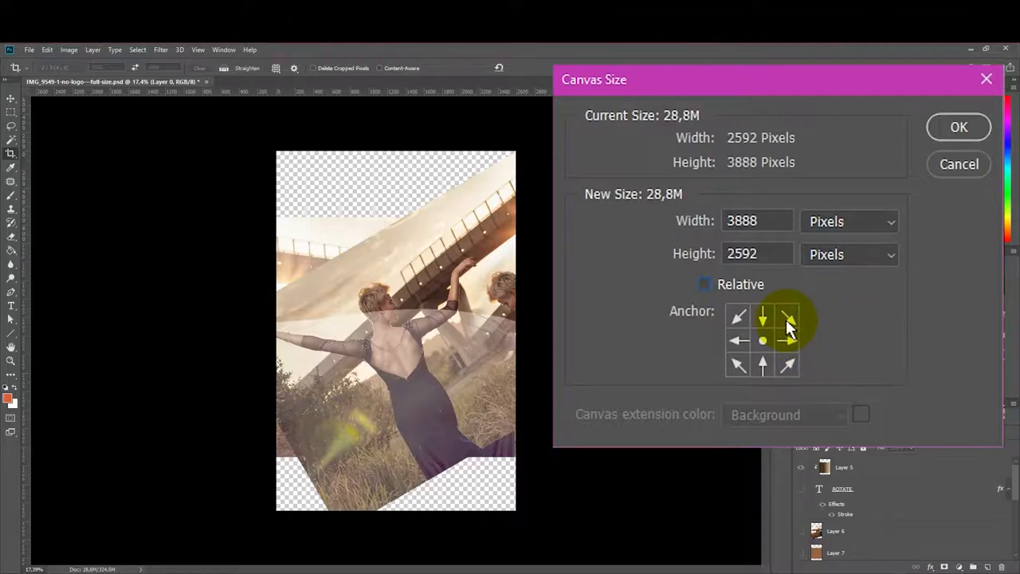
click(762, 340)
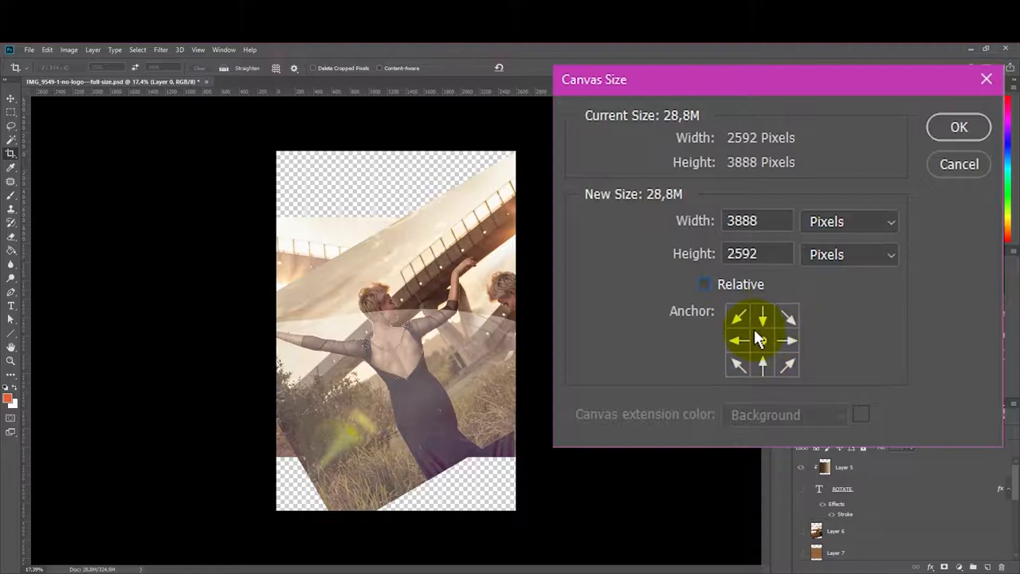
click(763, 340)
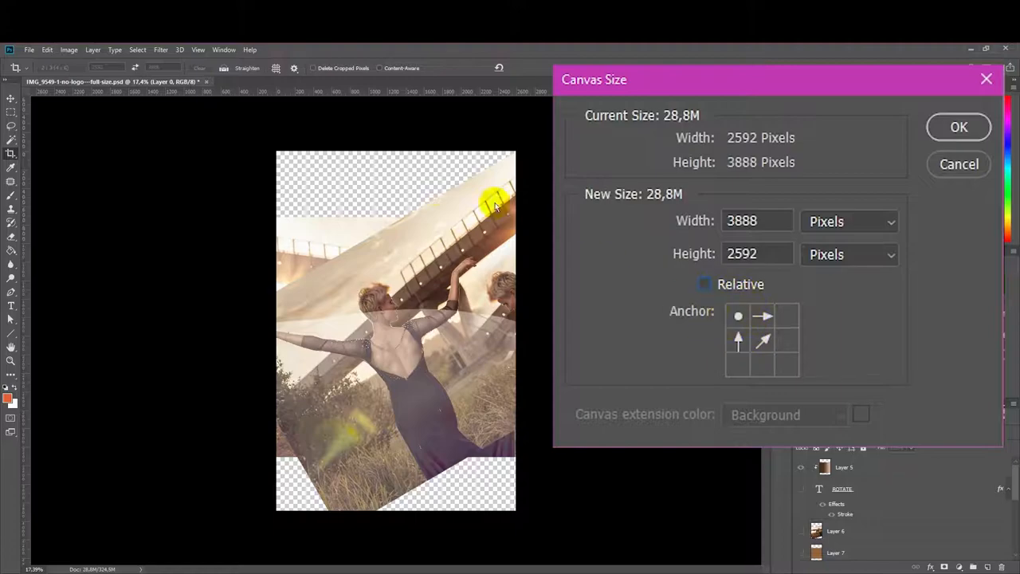
click(782, 316)
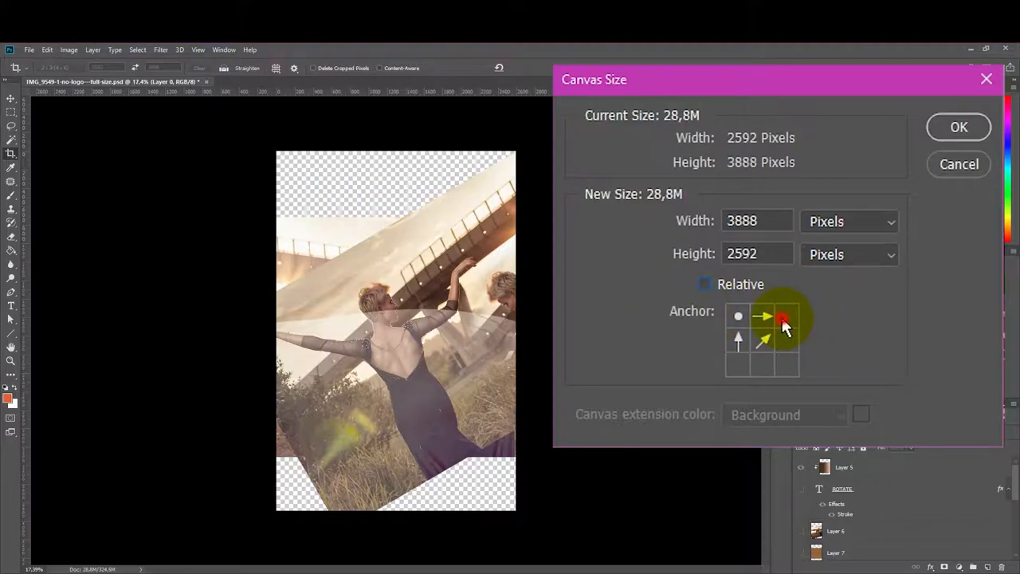
click(762, 340)
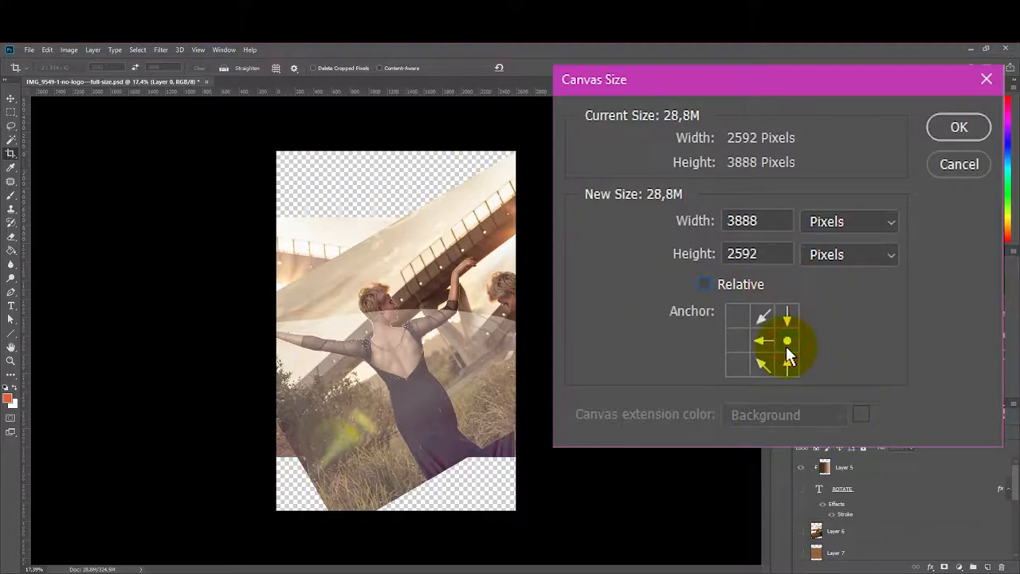
click(736, 317)
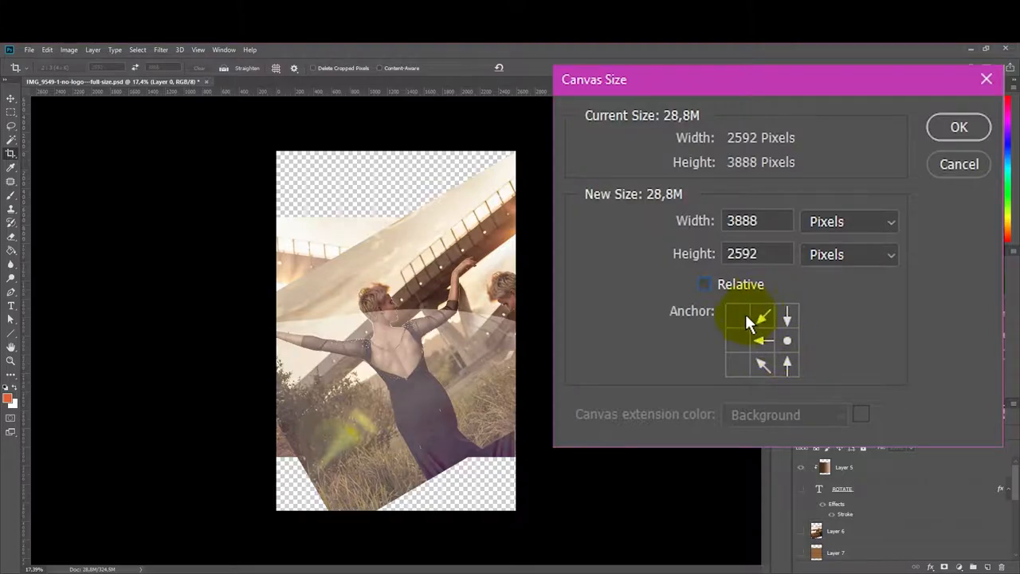
click(762, 341)
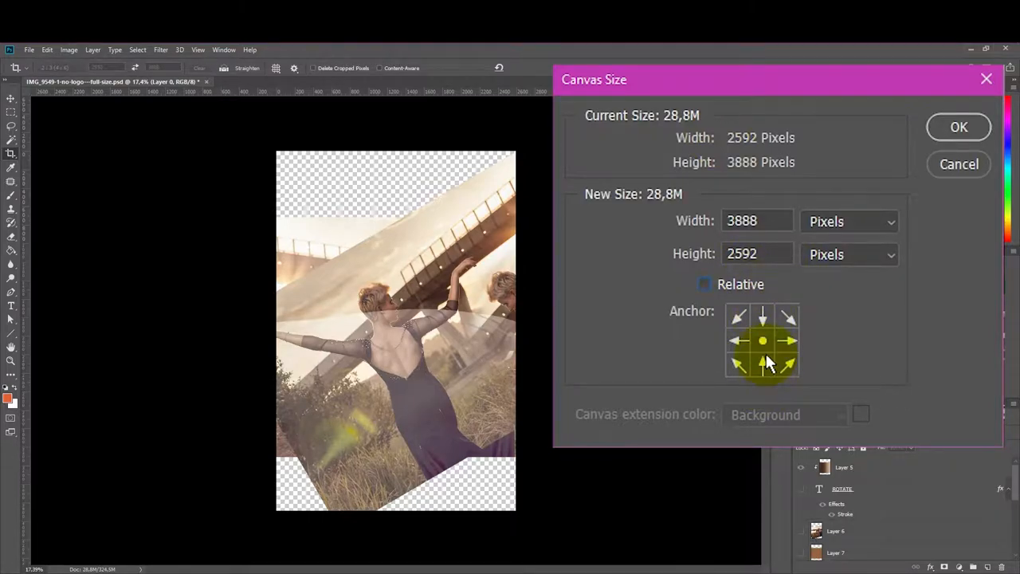
click(763, 340)
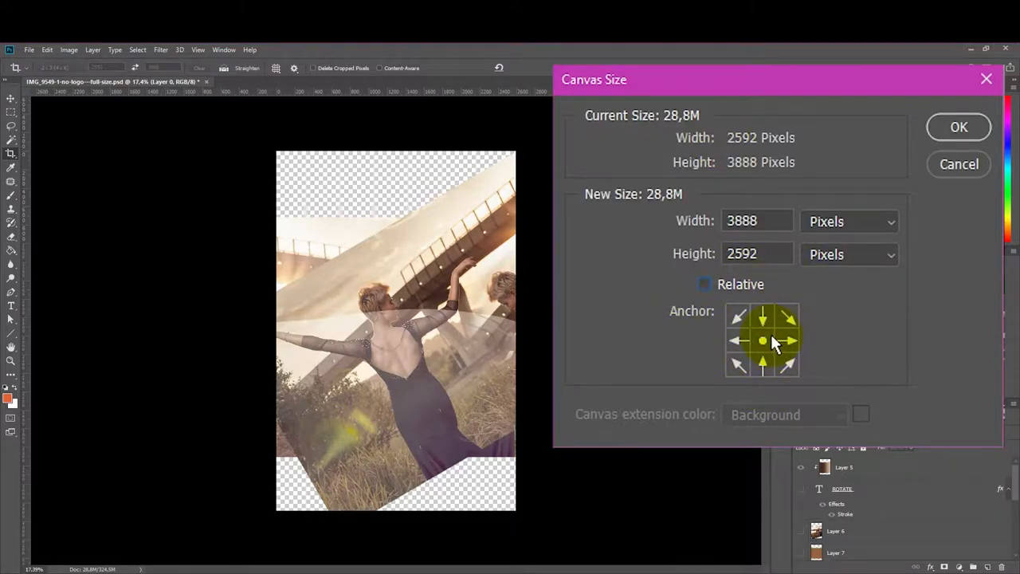
click(762, 341)
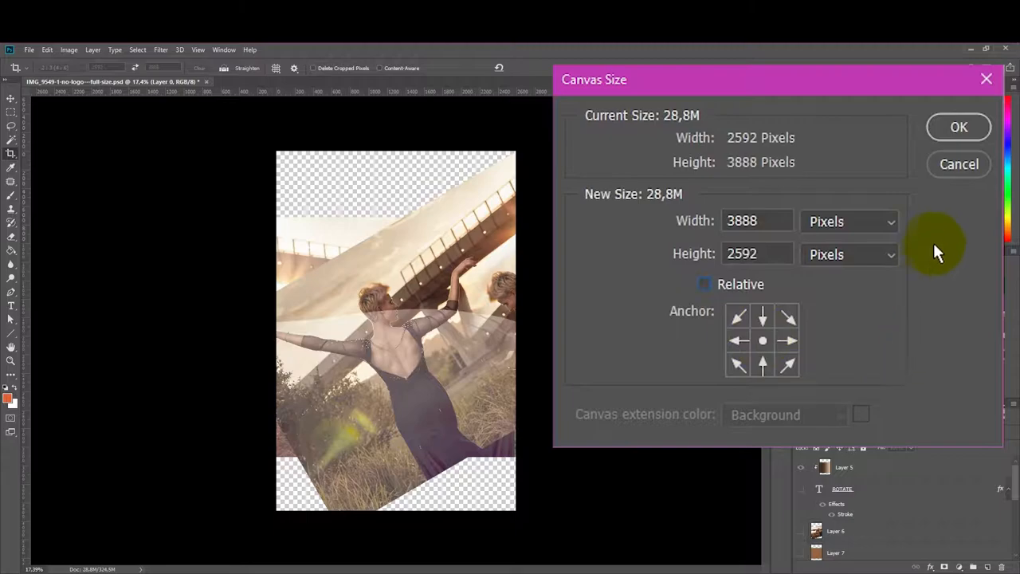
Step: Confirm the 3888 by 2592 canvas and proceed past the clipping warning
click(958, 127)
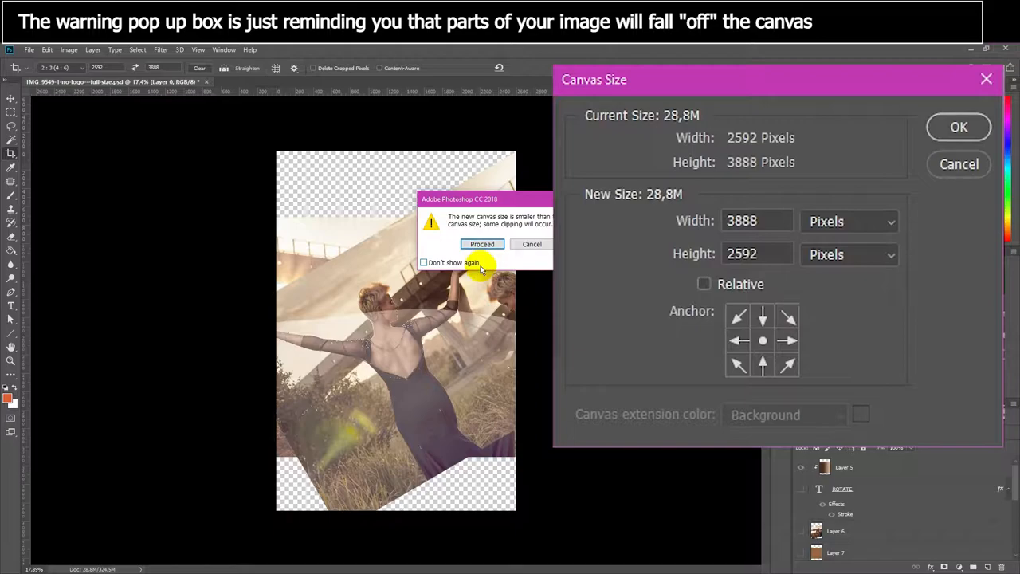
mouse_move(494, 263)
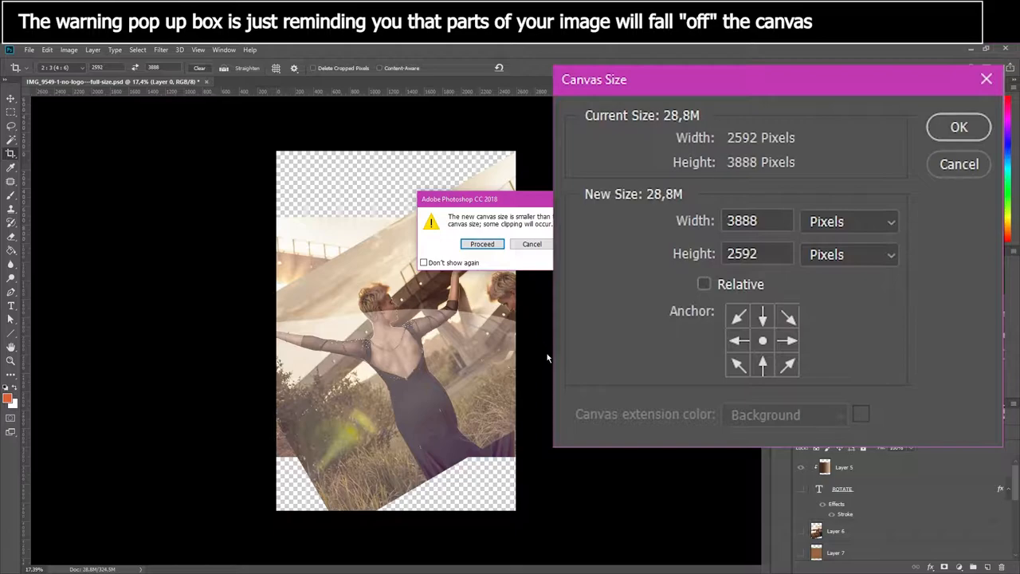
mouse_move(215, 389)
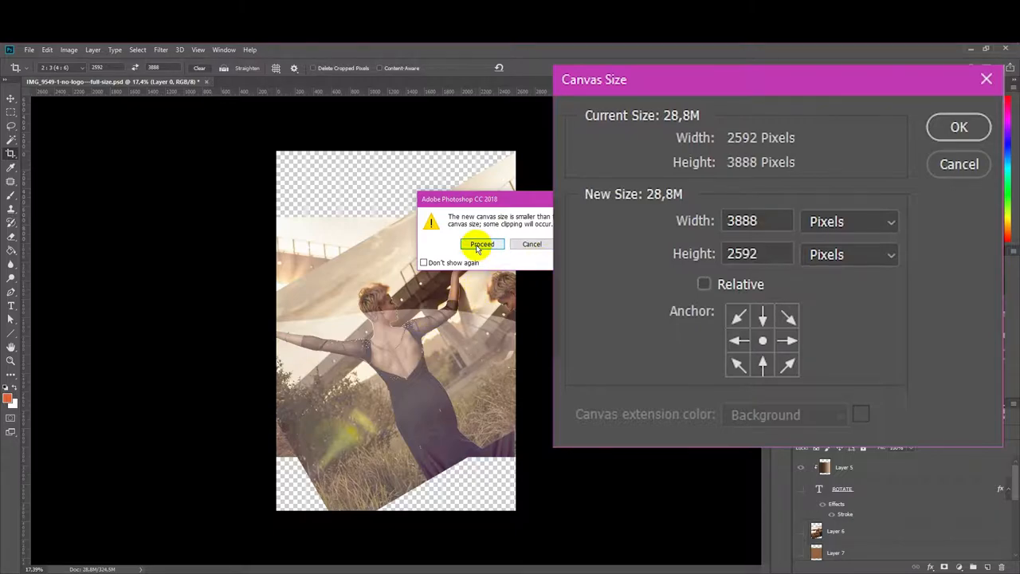
click(482, 244)
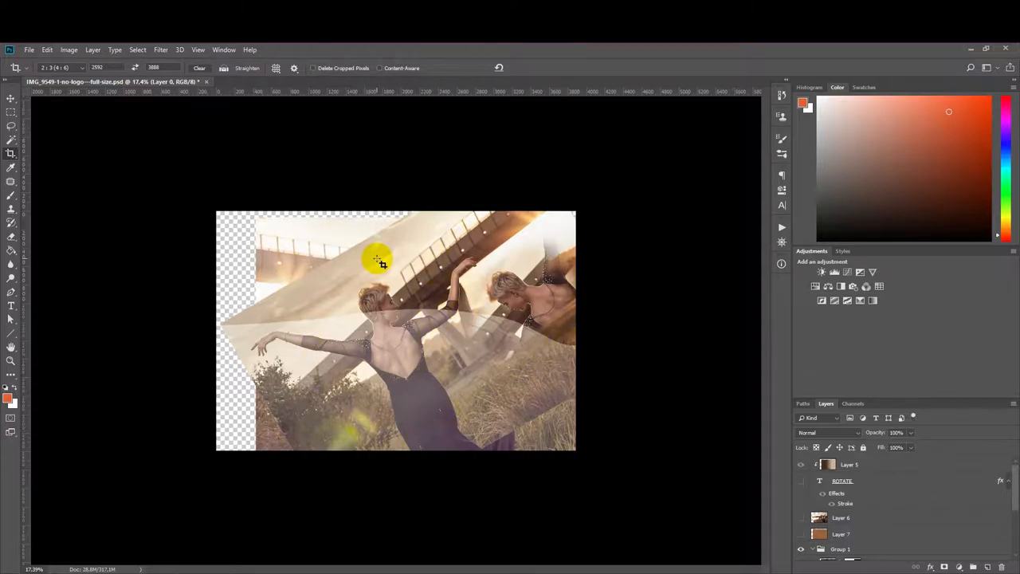
mouse_move(345, 234)
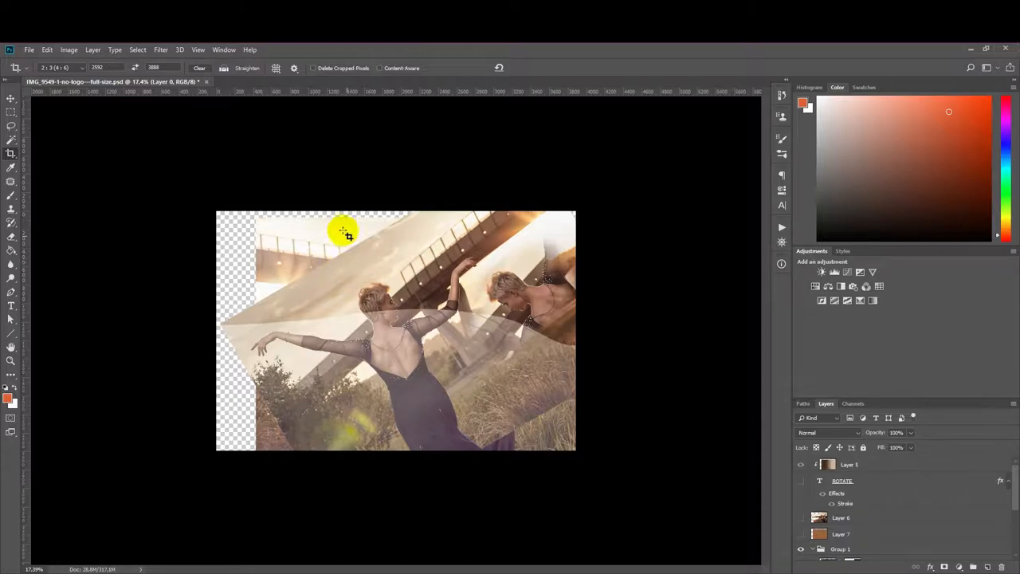
mouse_move(340, 222)
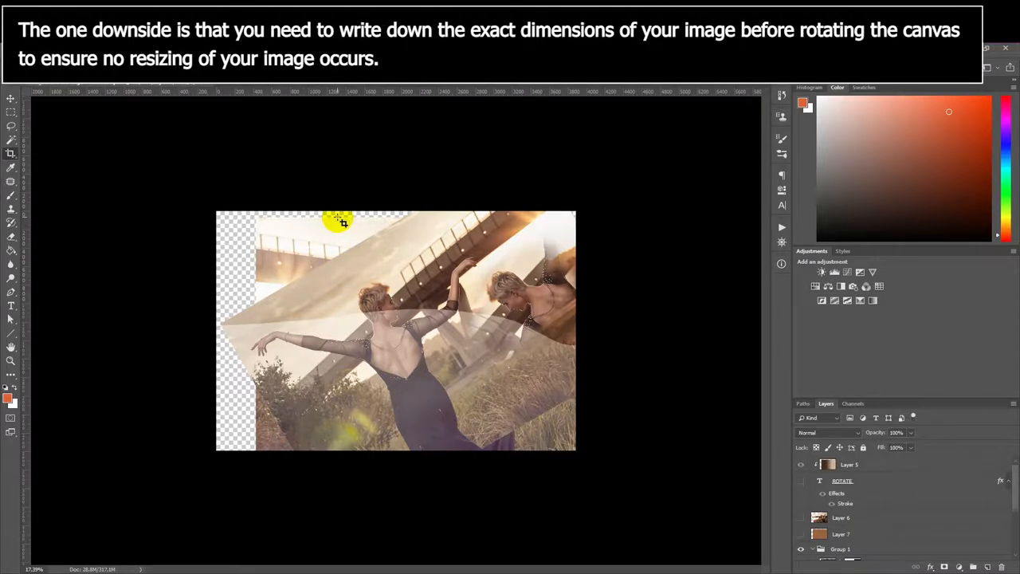
mouse_move(266, 221)
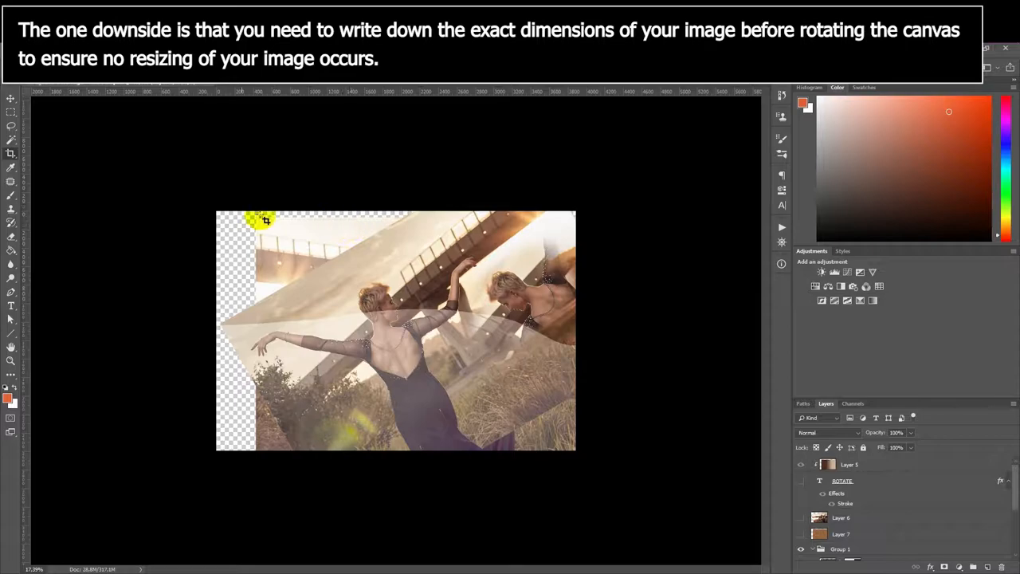
mouse_move(434, 389)
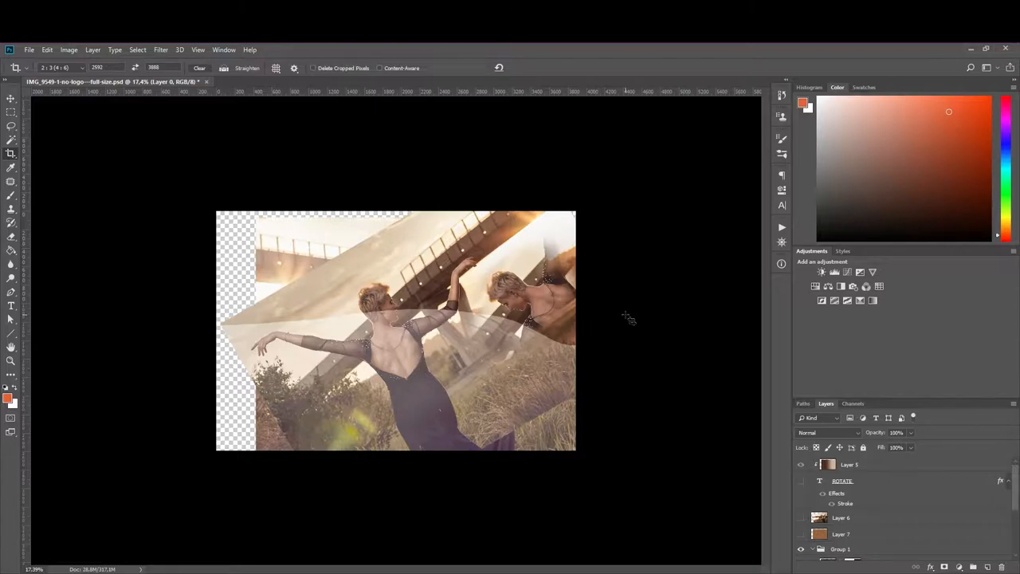
mouse_move(620, 327)
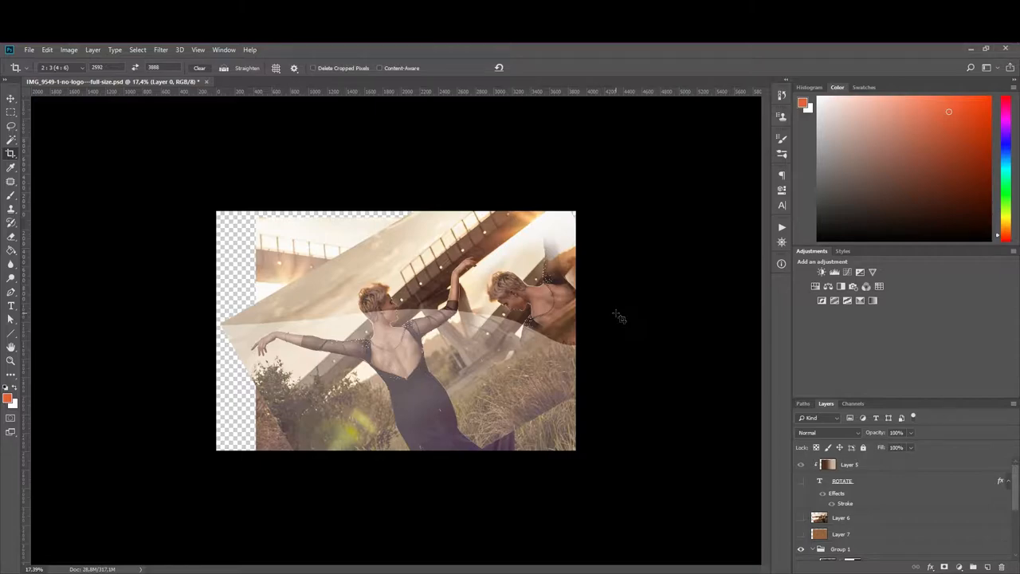
mouse_move(638, 329)
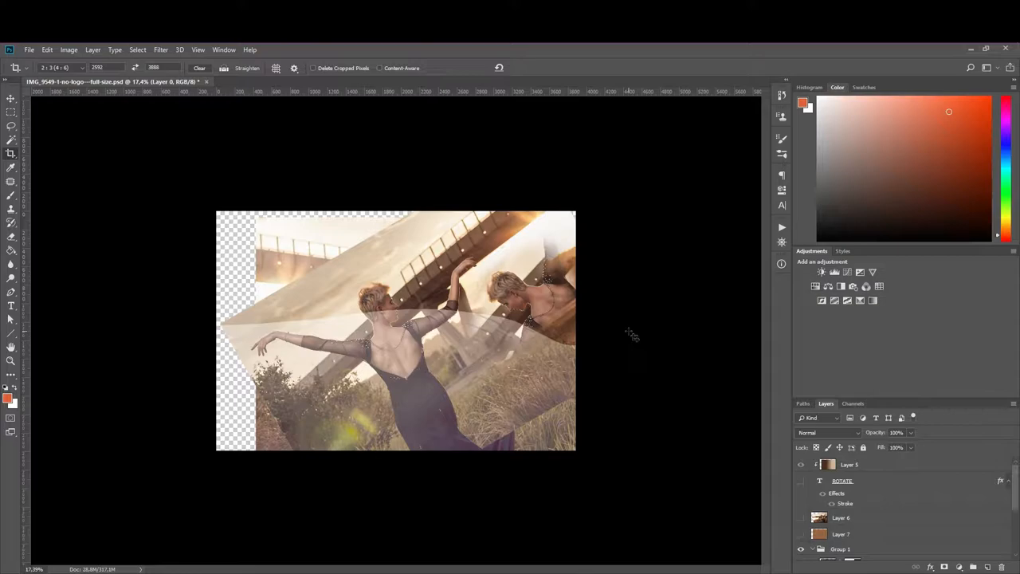
mouse_move(633, 331)
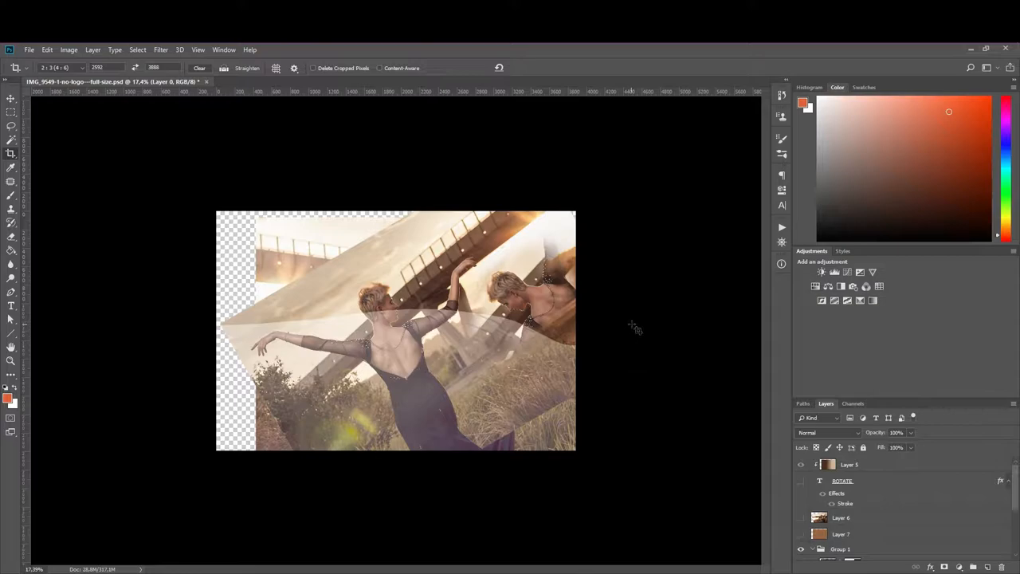
mouse_move(643, 329)
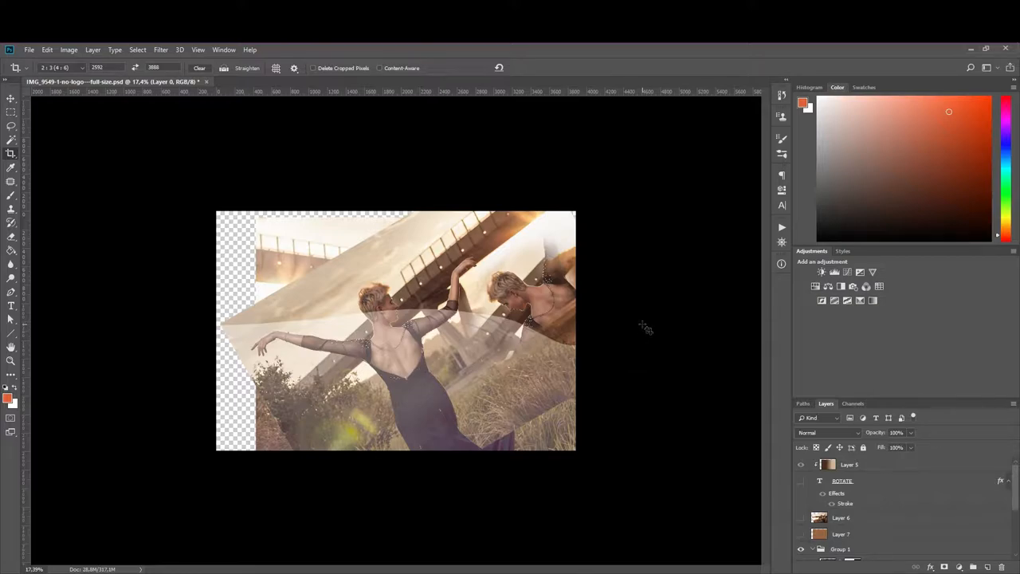
mouse_move(627, 237)
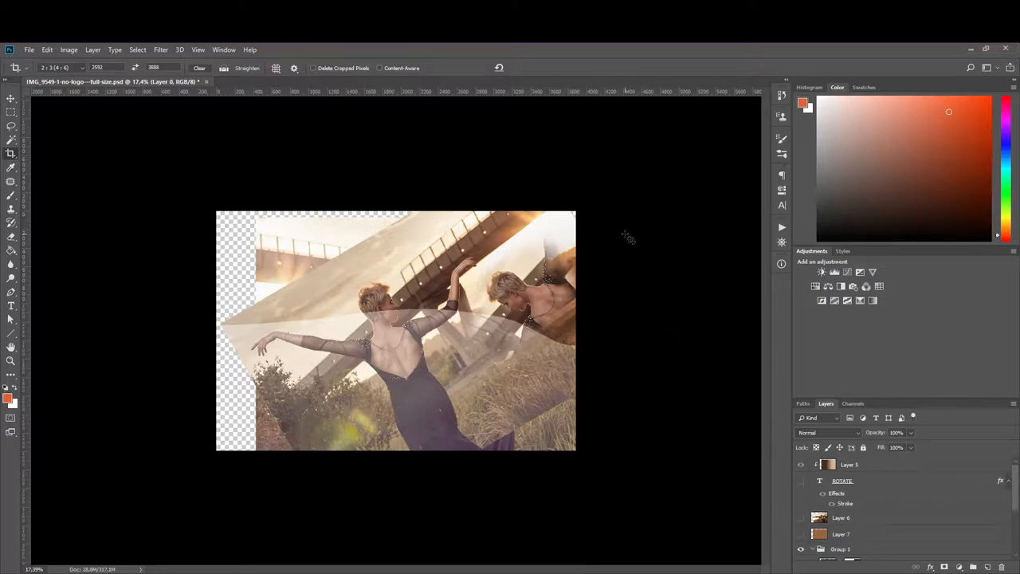
mouse_move(621, 253)
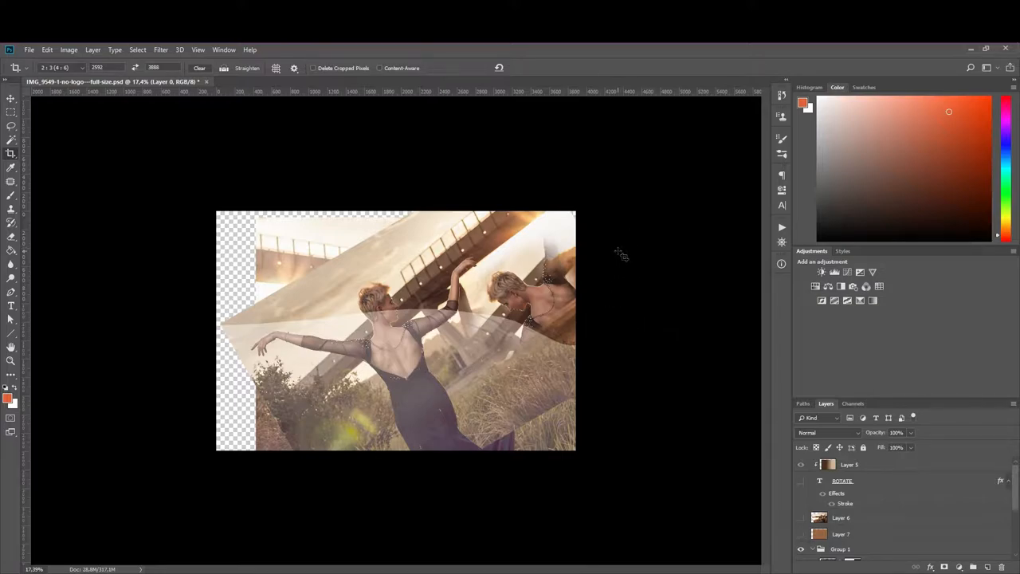